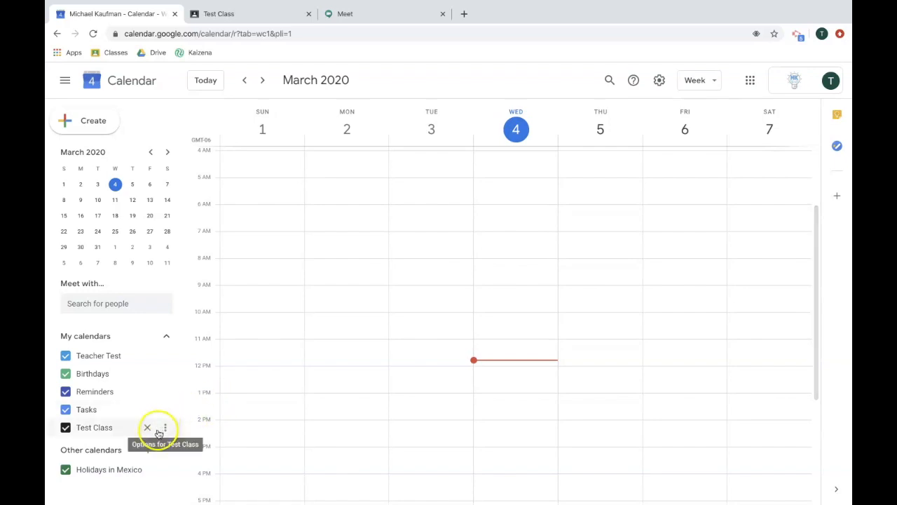
# Step: Create a new calendar named 'Kaufman Office Hours' and return to the main calendar view
pyautogui.click(165, 448)
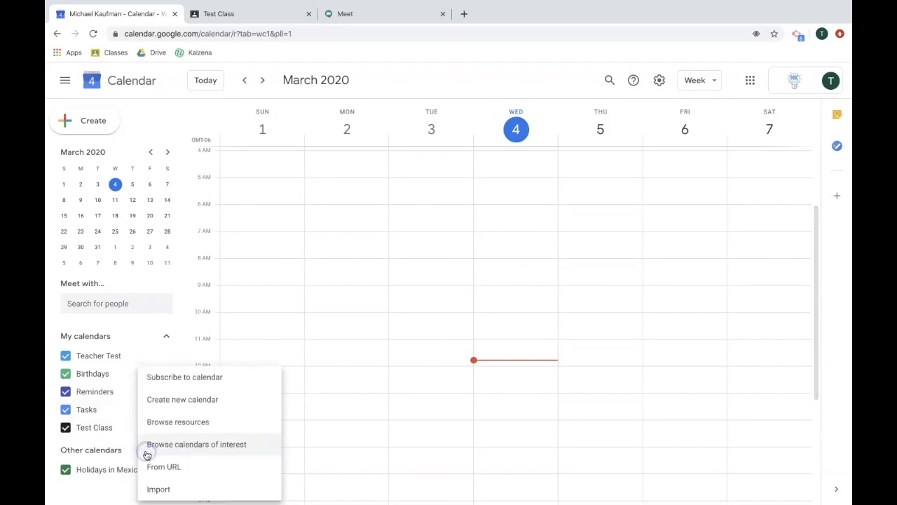
pyautogui.click(183, 398)
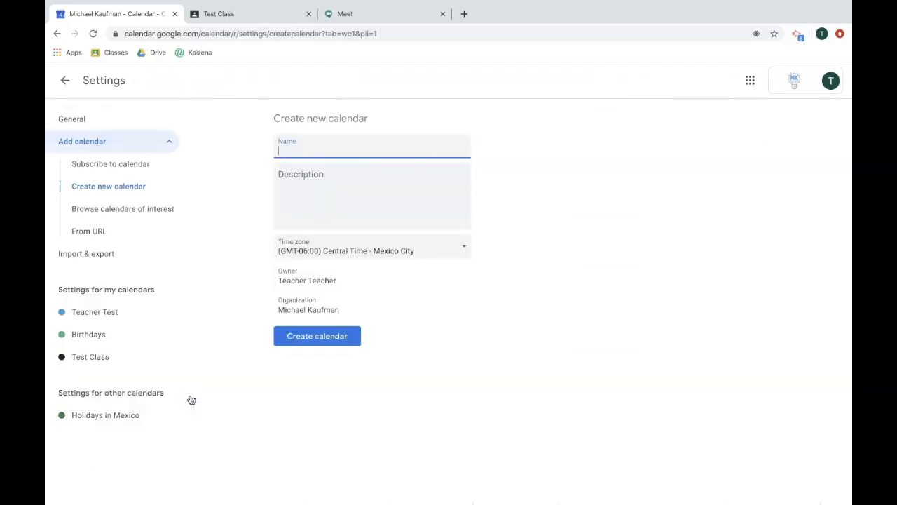
pyautogui.write('K')
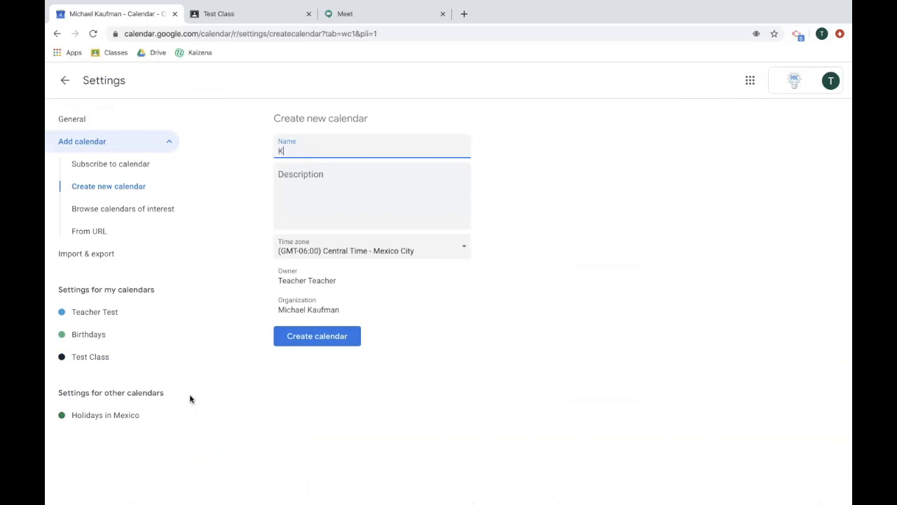
pyautogui.write('aufman Office')
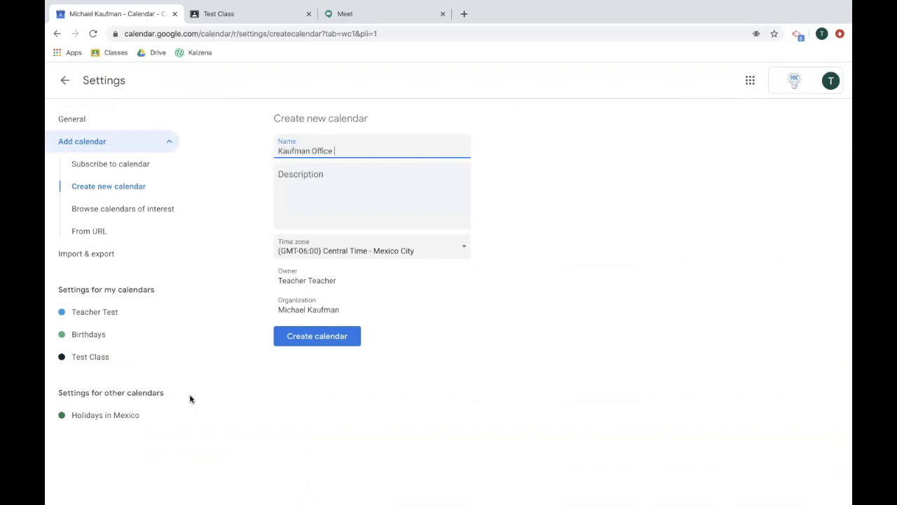
pyautogui.write('Hourse')
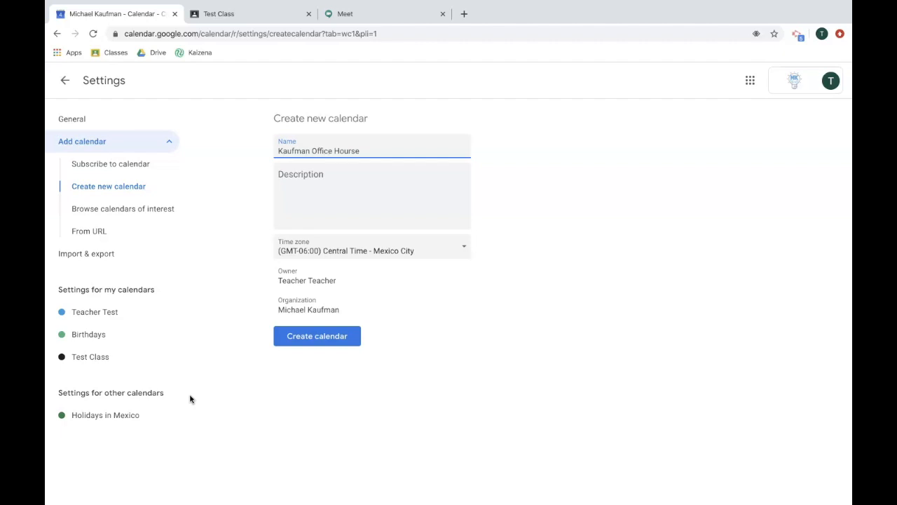
pyautogui.write('s')
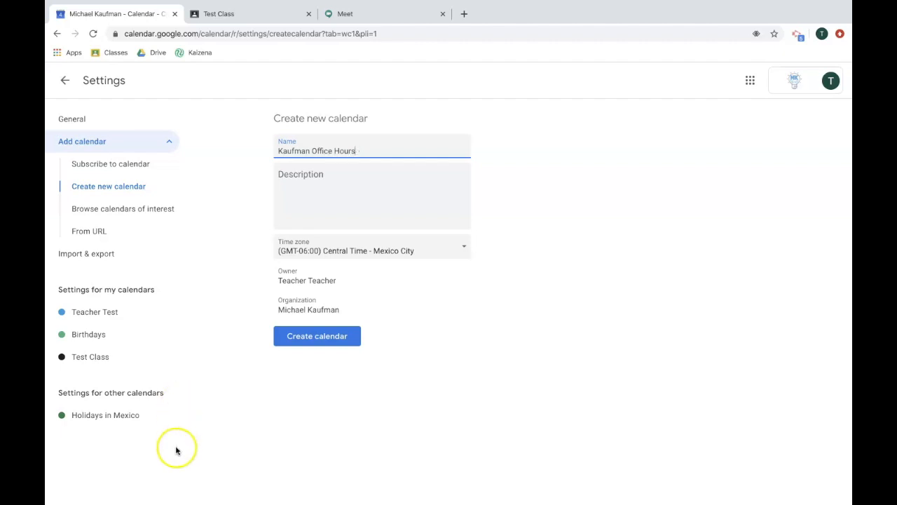
pyautogui.click(317, 336)
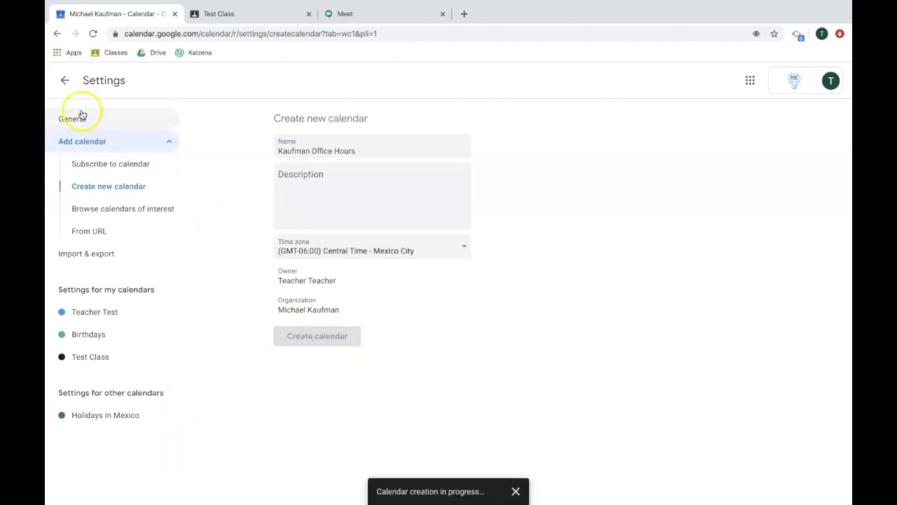
pyautogui.click(64, 80)
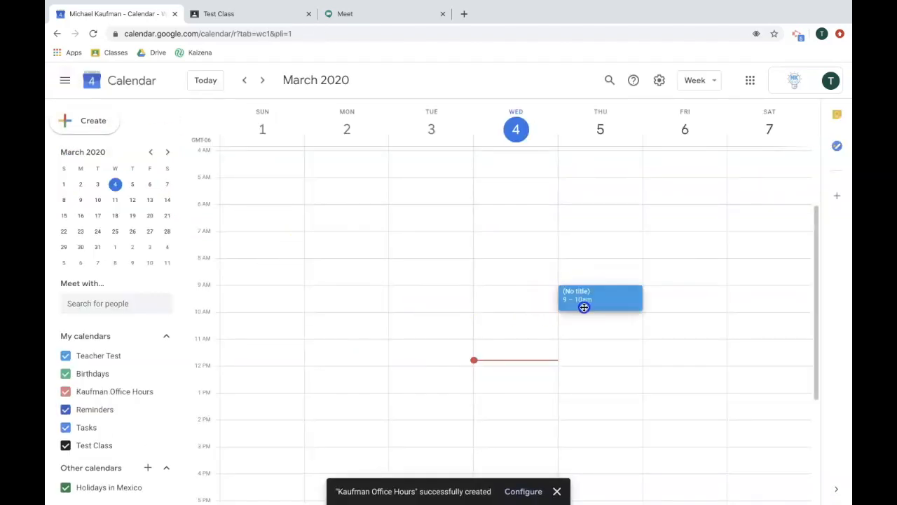
# Step: Save a Thursday 9–10am 'Kaufman Office Hours' event on that calendar with a Hangouts Meet link, then start another
pyautogui.click(600, 297)
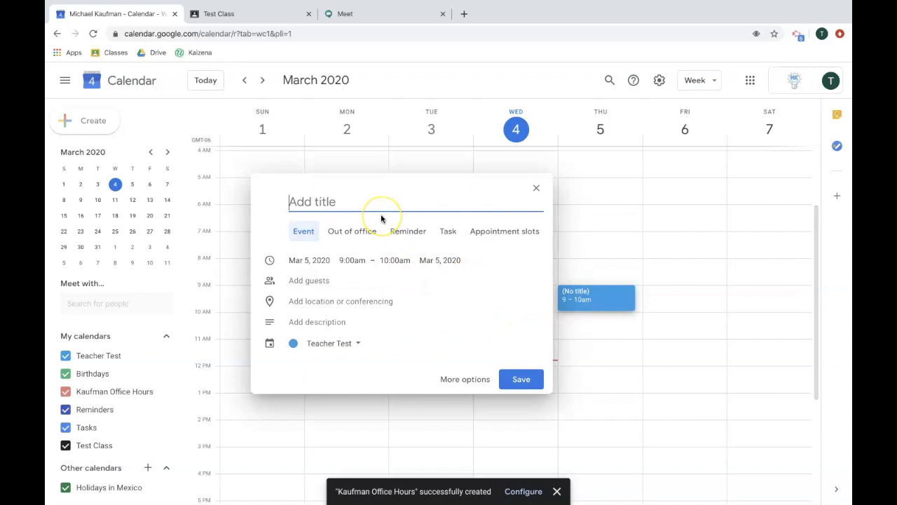
pyautogui.write('Kaufman Offi')
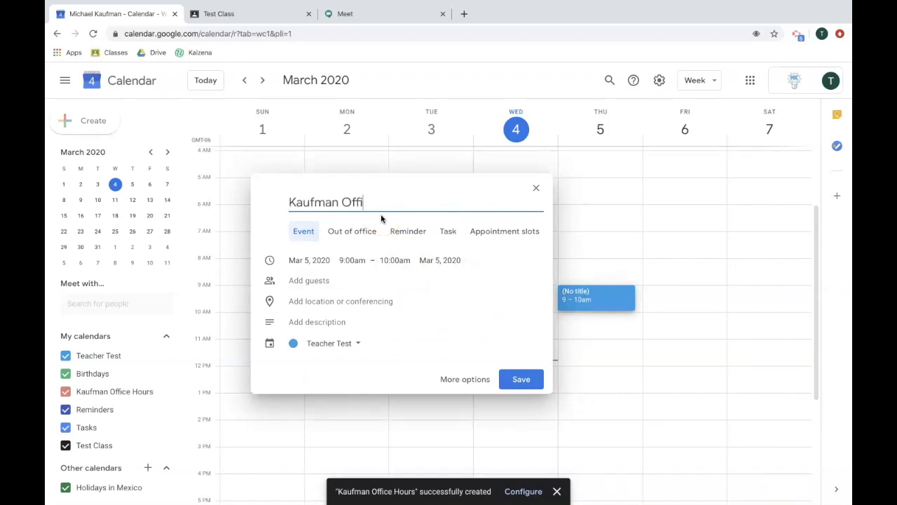
pyautogui.write('ce Hours')
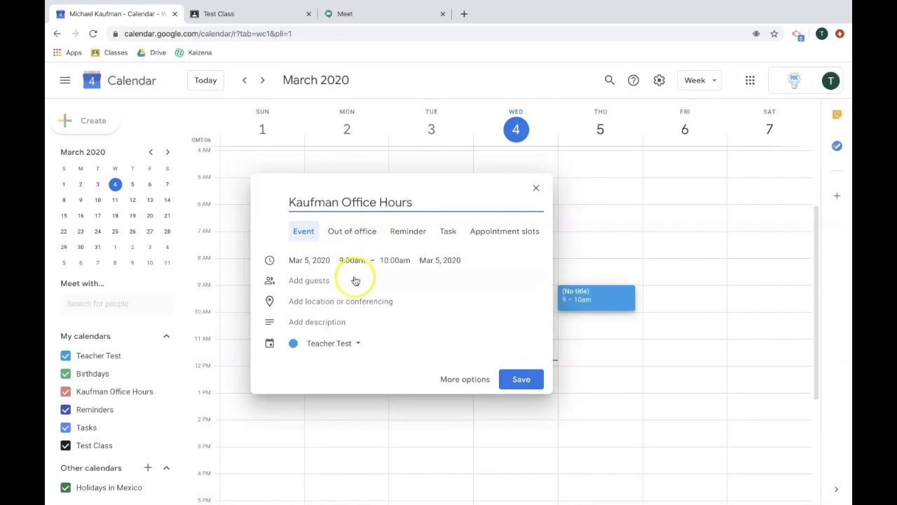
pyautogui.click(334, 342)
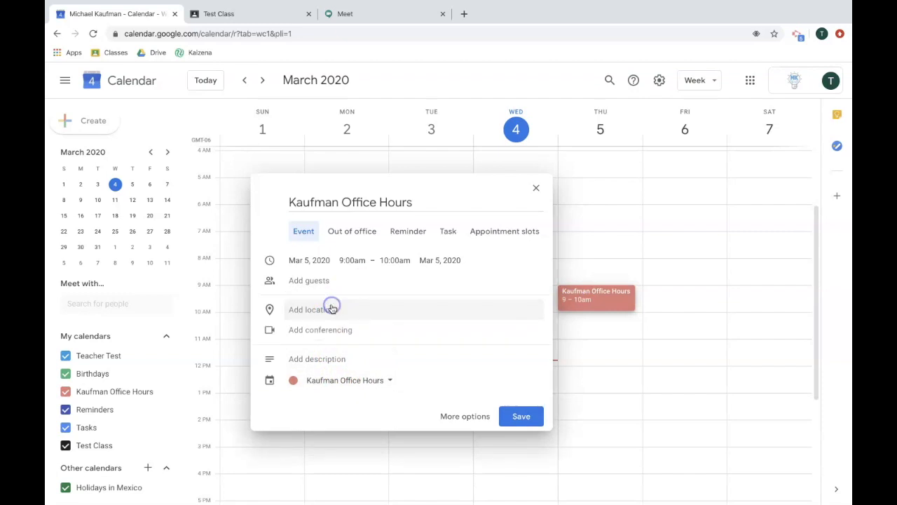
pyautogui.click(320, 330)
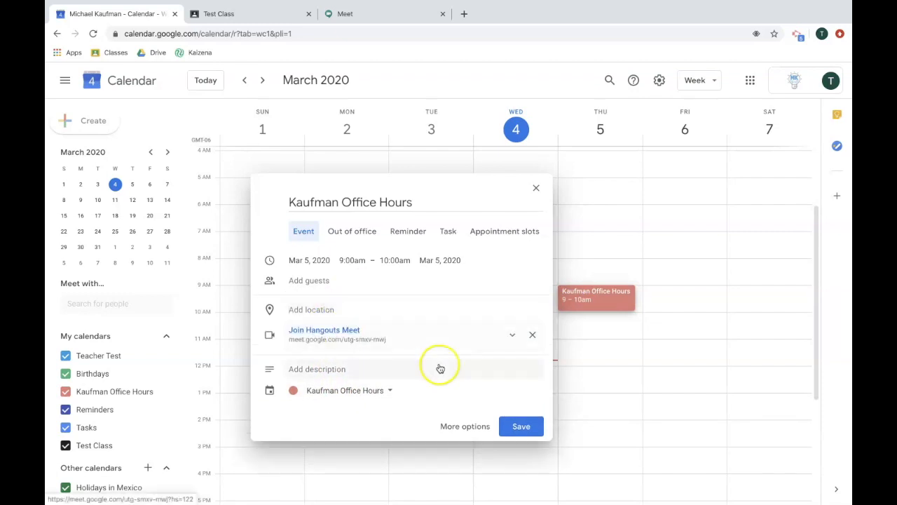
pyautogui.click(521, 426)
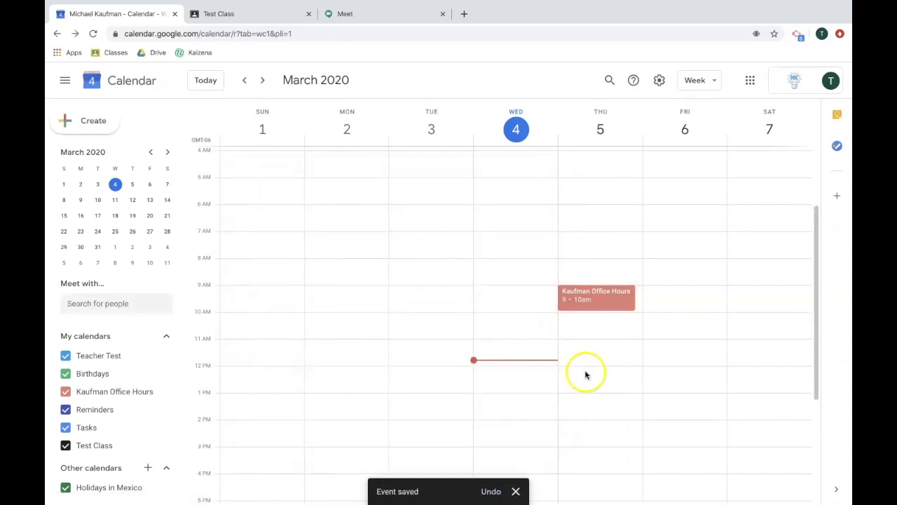
pyautogui.moveTo(587, 395)
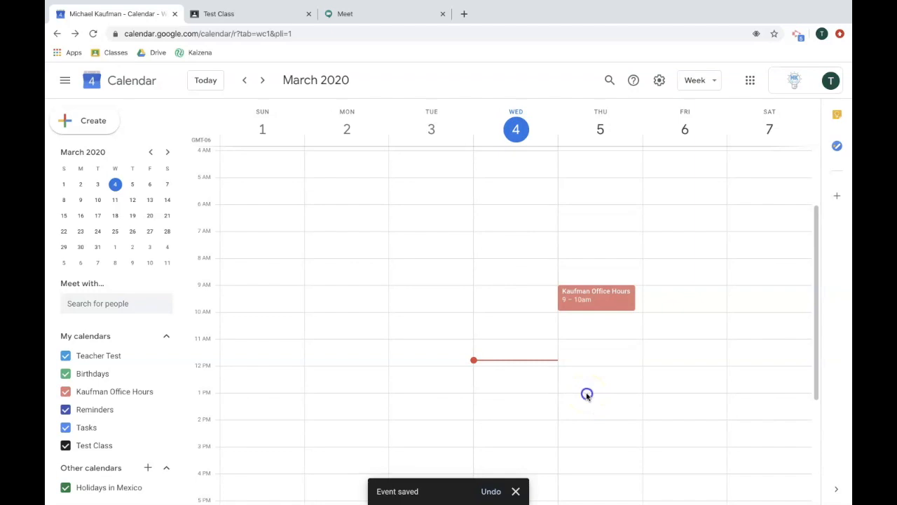
pyautogui.click(588, 392)
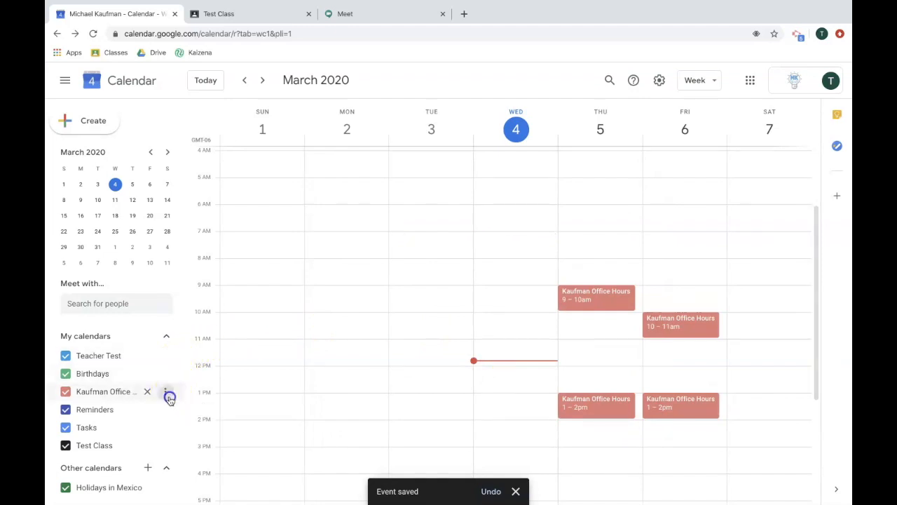
# Step: Show the Kaufman Office Hours calendar's Settings and sharing down to the Integrate calendar public URL
pyautogui.click(170, 395)
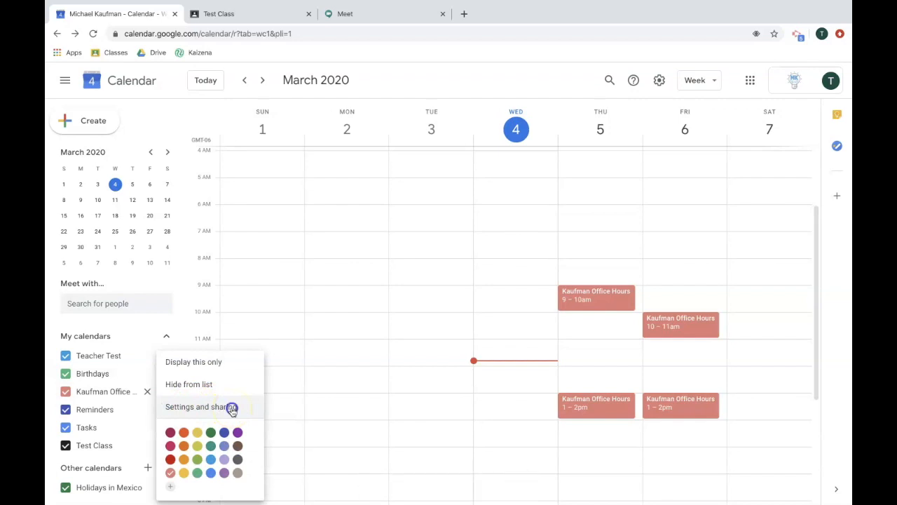
pyautogui.click(199, 406)
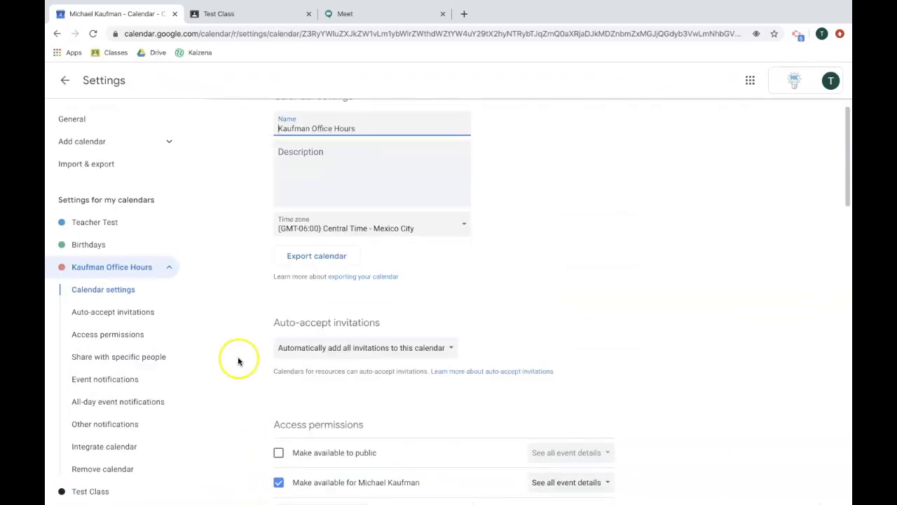
pyautogui.scroll(-3)
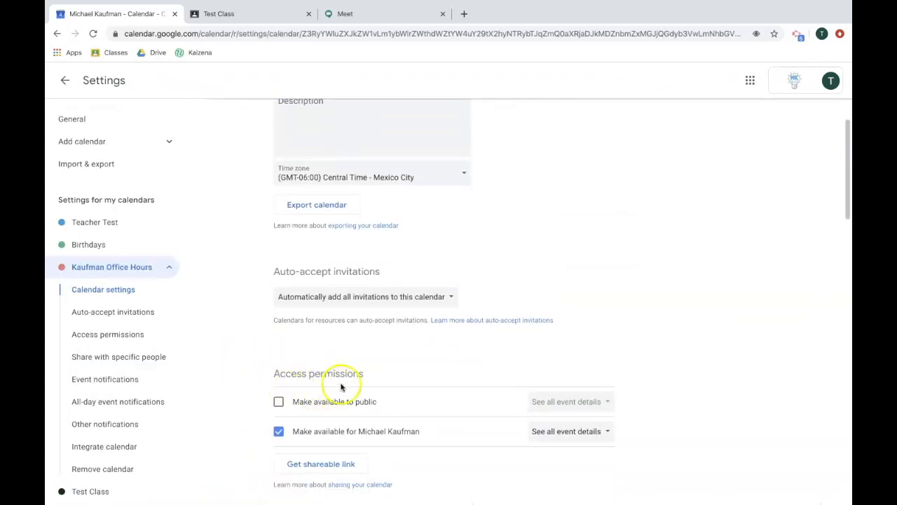
pyautogui.moveTo(430, 441)
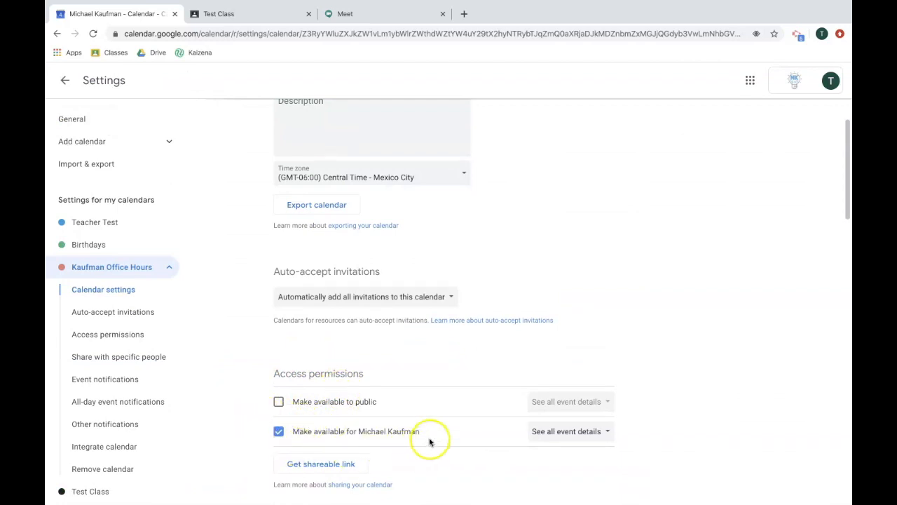
pyautogui.moveTo(257, 418)
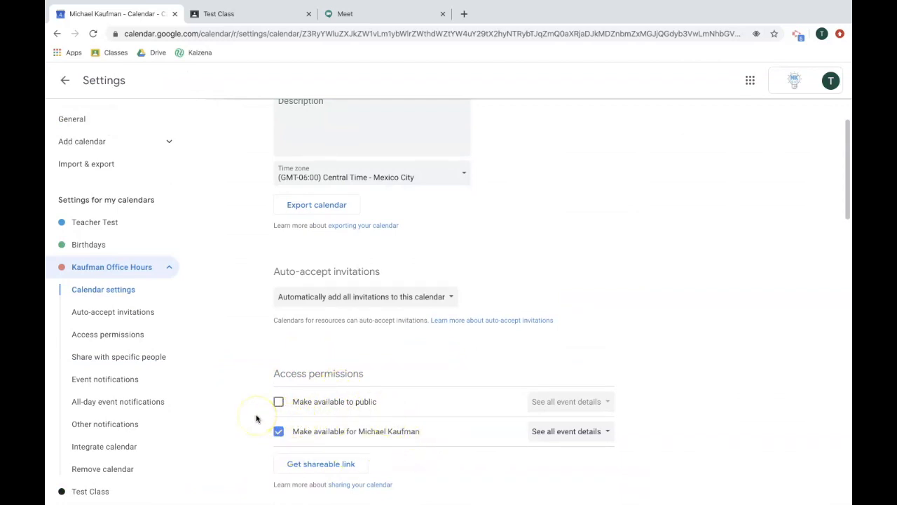
pyautogui.moveTo(306, 390)
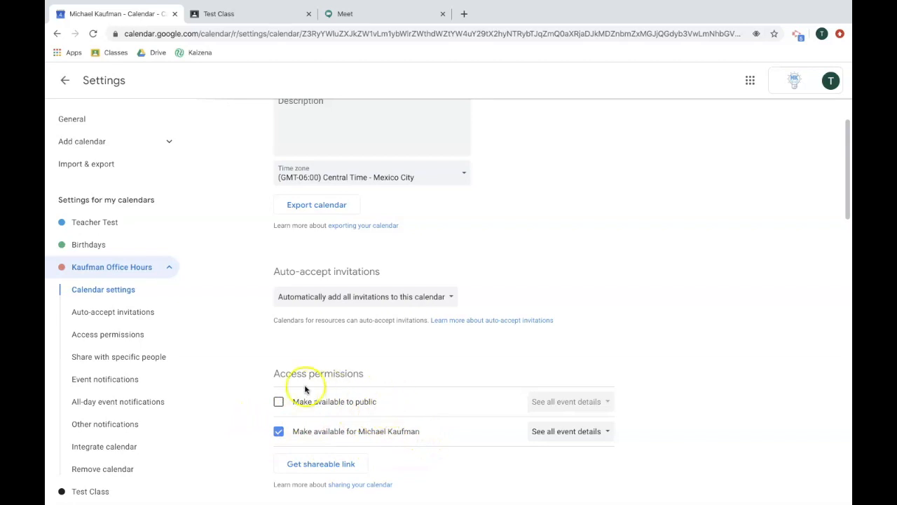
pyautogui.moveTo(246, 394)
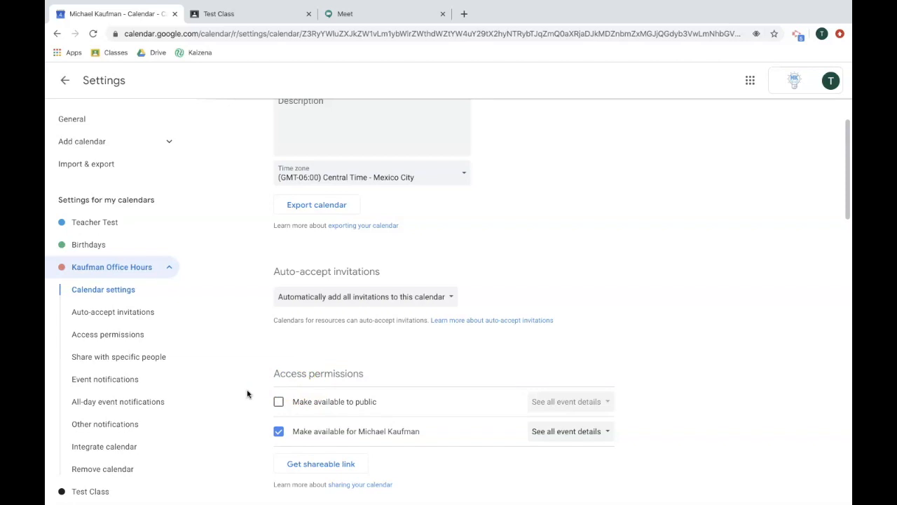
pyautogui.scroll(-3)
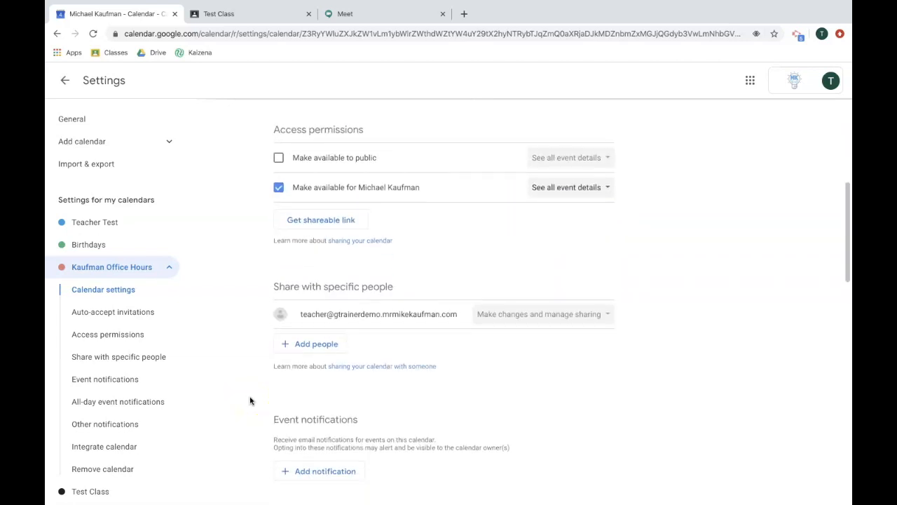
pyautogui.scroll(-3)
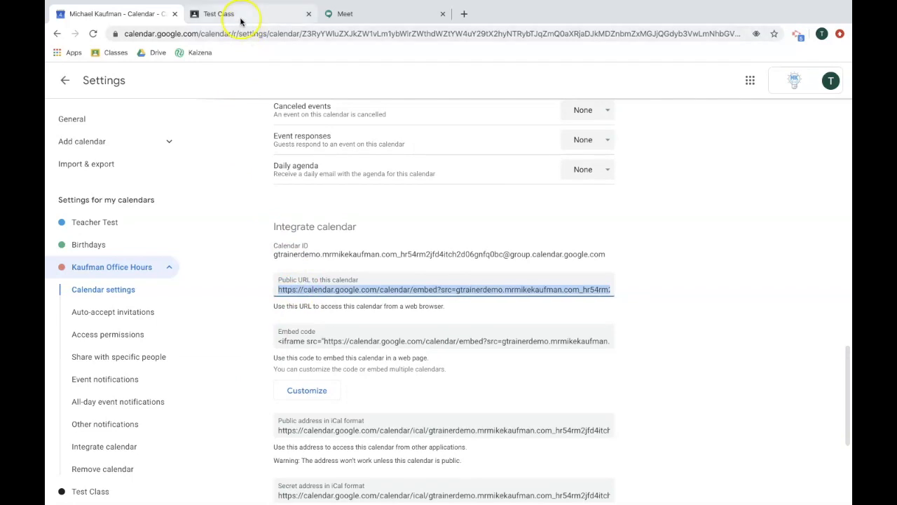
# Step: Add an 'Office Hours' topic to Test Class classwork and start a new material post
pyautogui.click(217, 14)
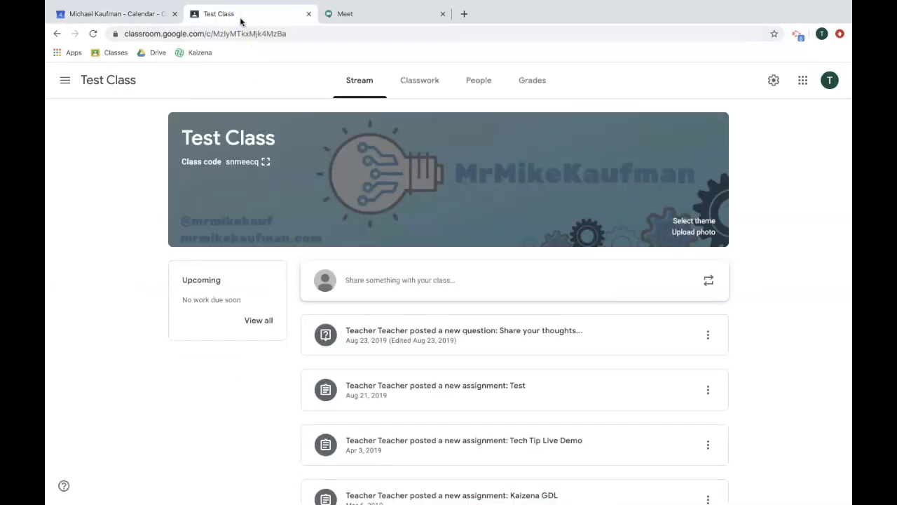
pyautogui.click(419, 79)
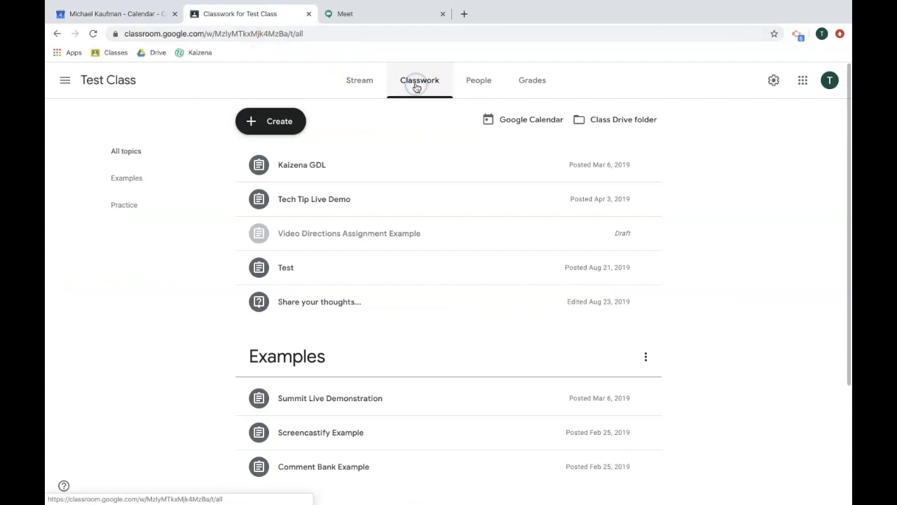
pyautogui.click(270, 120)
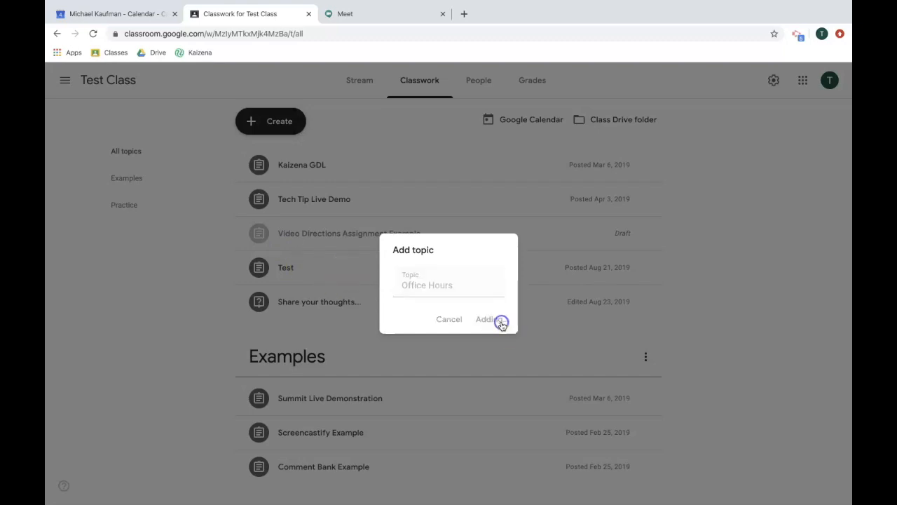
pyautogui.click(487, 320)
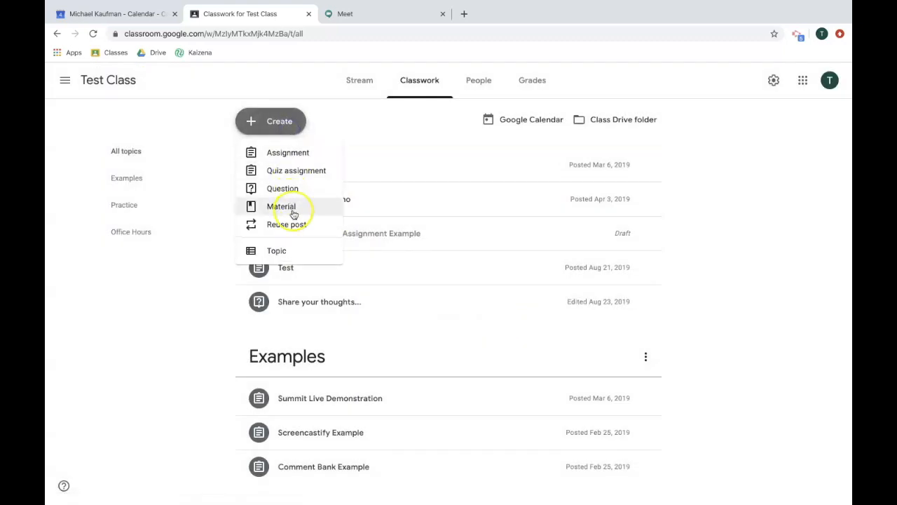
pyautogui.click(282, 206)
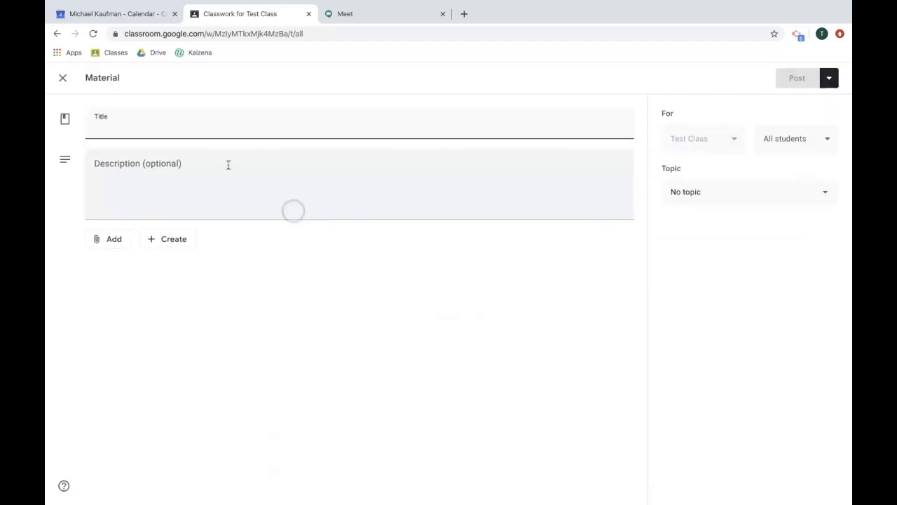
# Step: Title the material 'Office Hours' with a description about how to meet for answers and help
pyautogui.write('Office Hours')
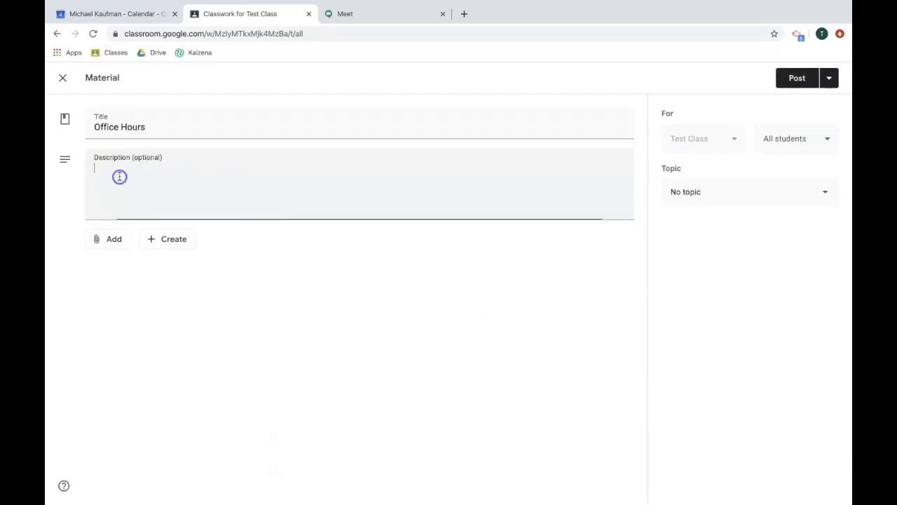
pyautogui.write('How to meet with')
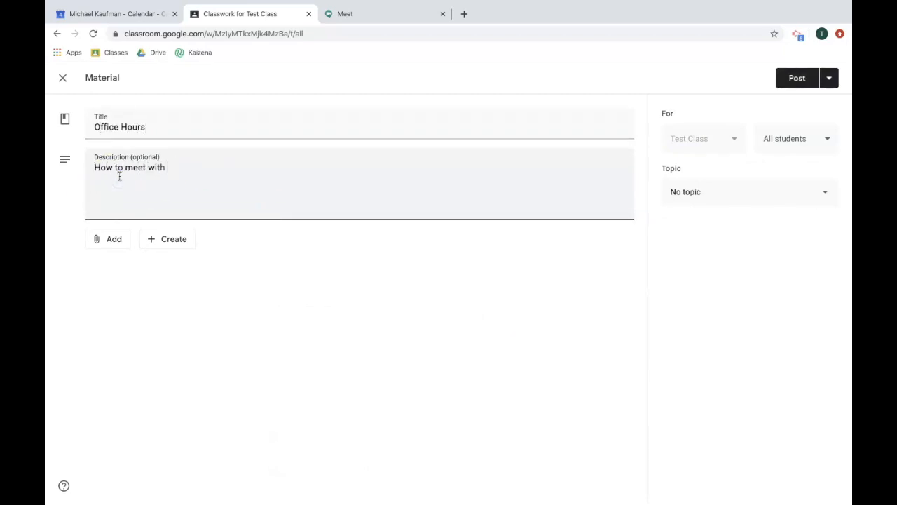
pyautogui.write('me to get answers and help or to just check')
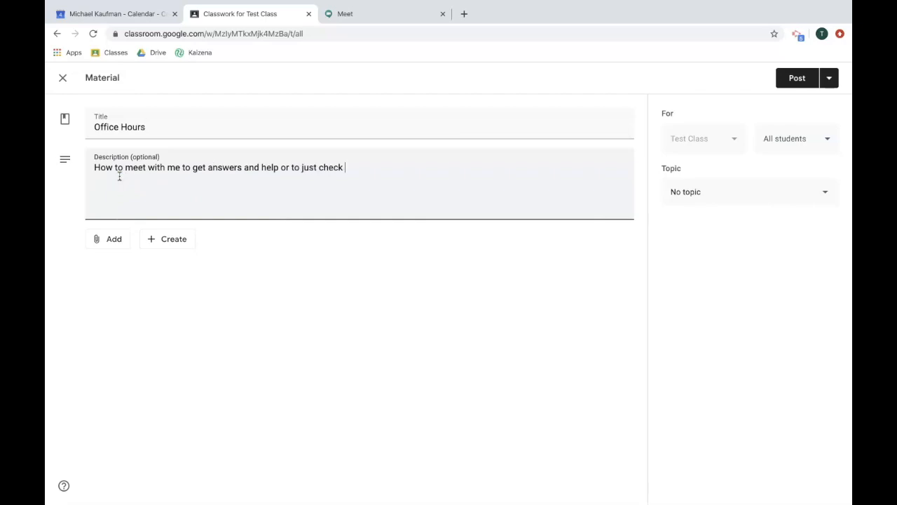
# Step: Attach the calendar link, file the material under the Office Hours topic, and post it
pyautogui.click(110, 239)
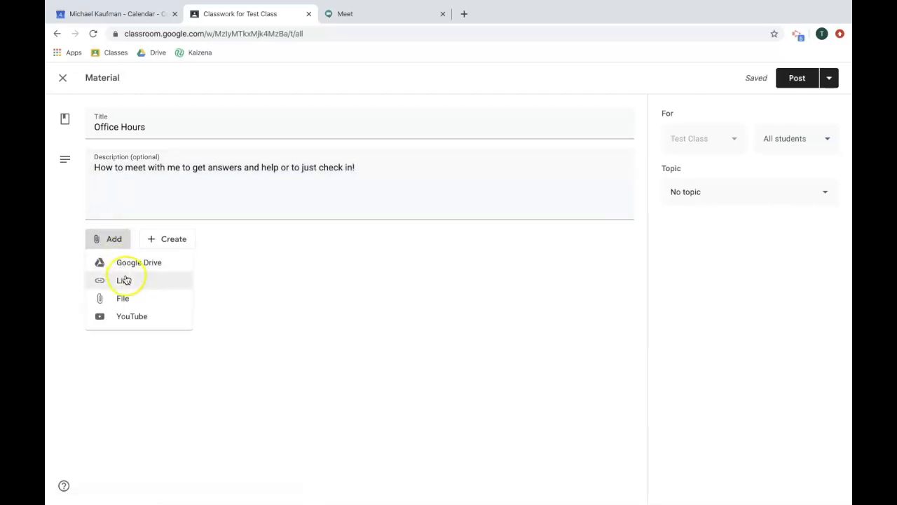
pyautogui.click(123, 280)
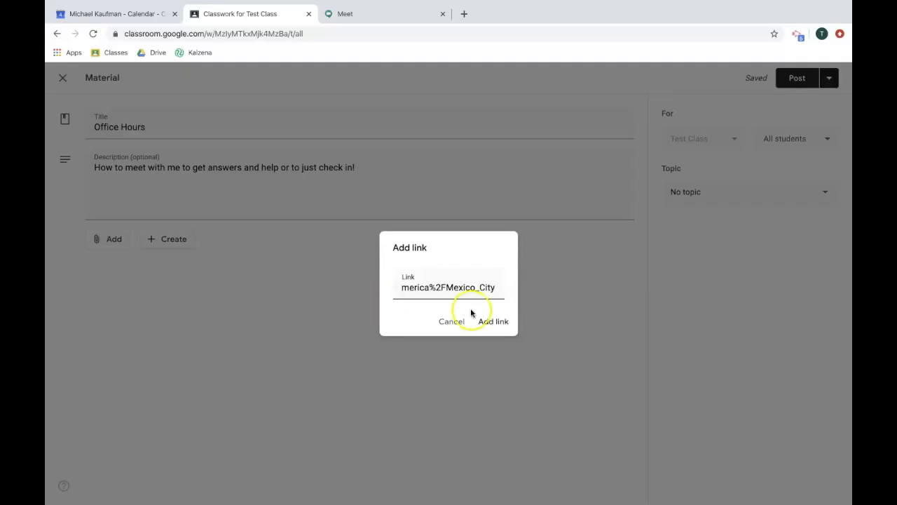
pyautogui.click(493, 321)
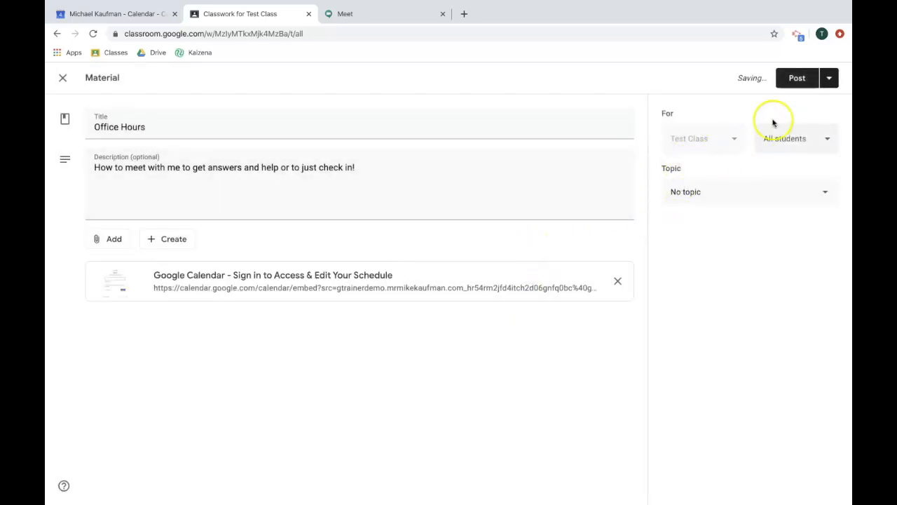
pyautogui.click(749, 190)
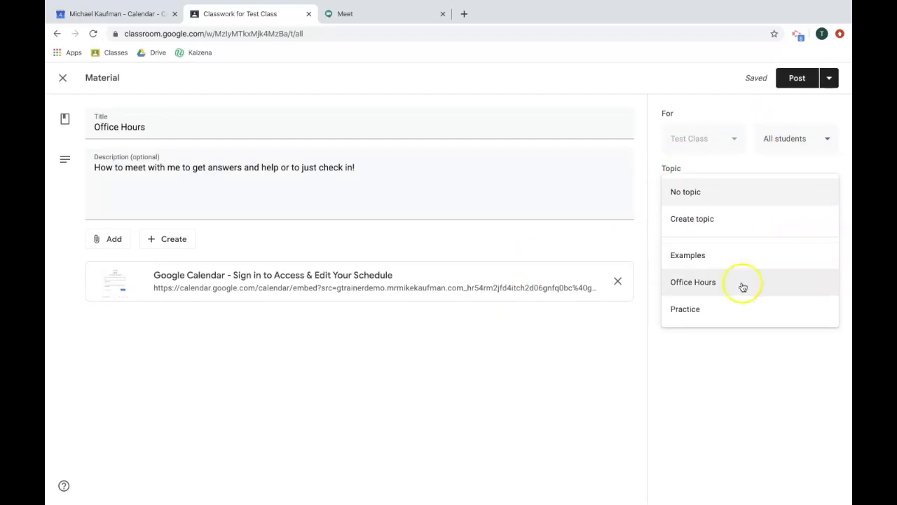
pyautogui.click(692, 282)
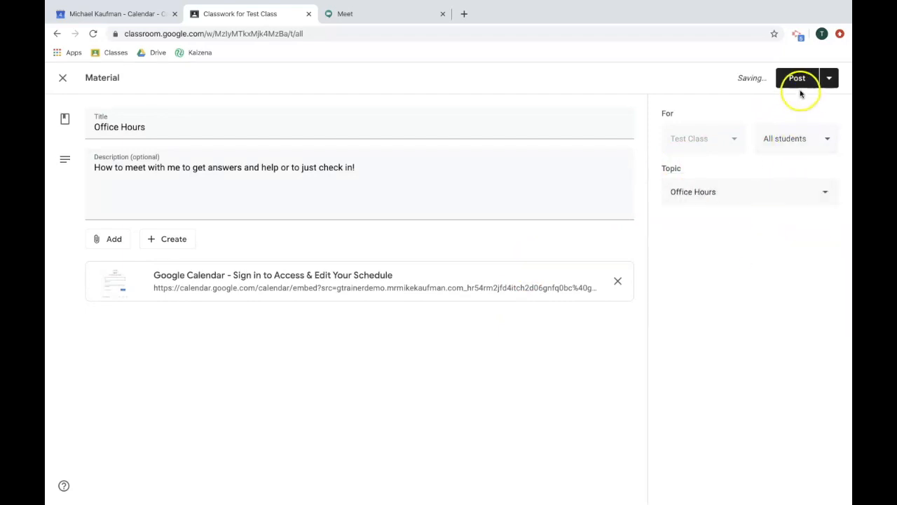
pyautogui.click(115, 14)
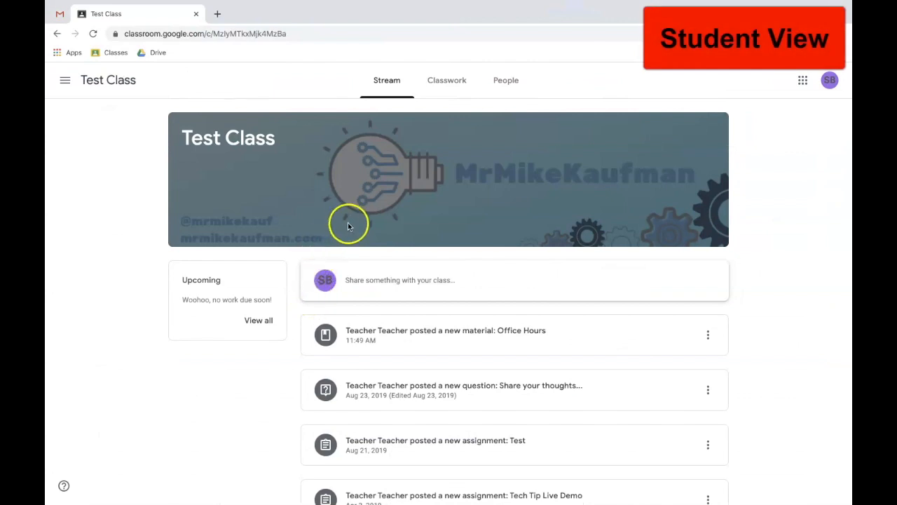
pyautogui.moveTo(454, 115)
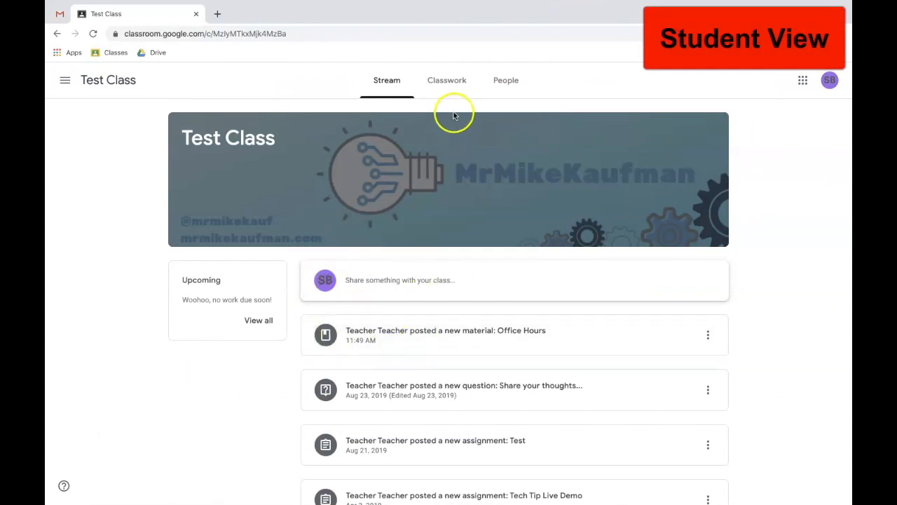
# Step: Show the student's classwork page listing the Office Hours topic
pyautogui.click(445, 80)
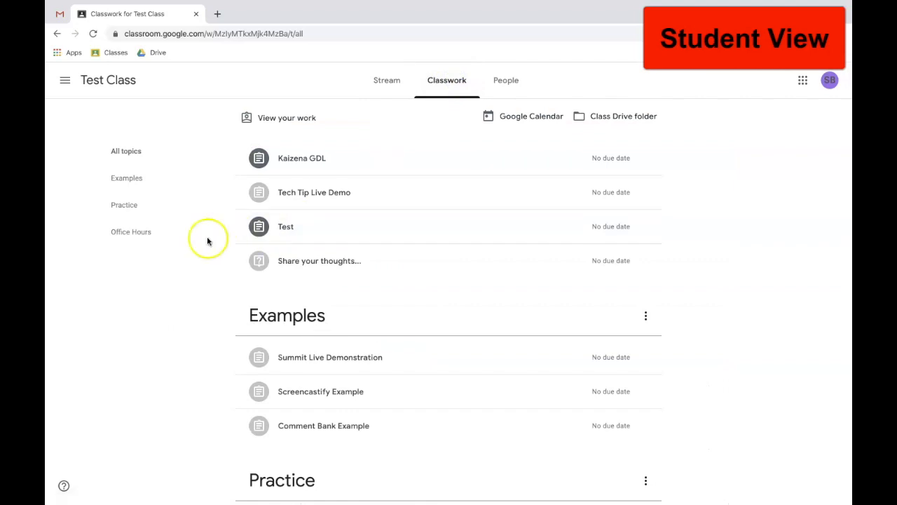
# Step: From the Office Hours material, follow the calendar link to Thursday's 9am session and join its Hangouts Meet
pyautogui.click(132, 231)
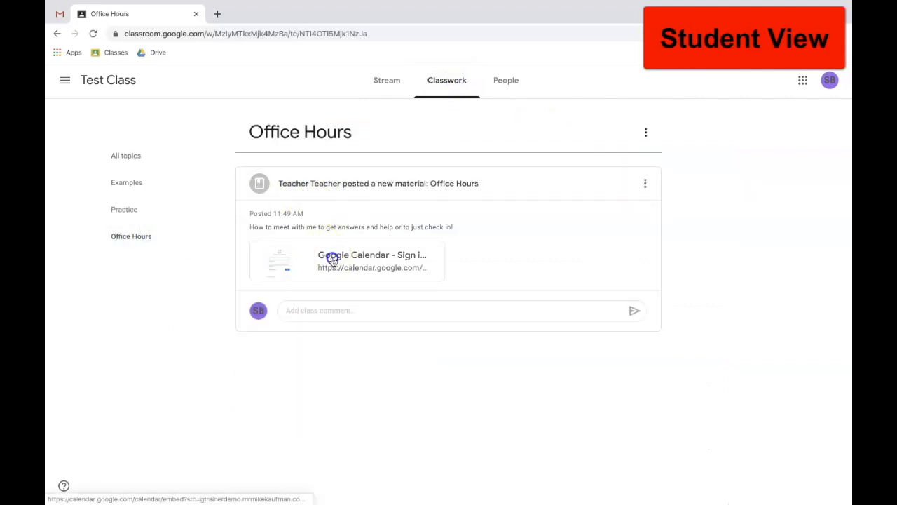
pyautogui.click(371, 255)
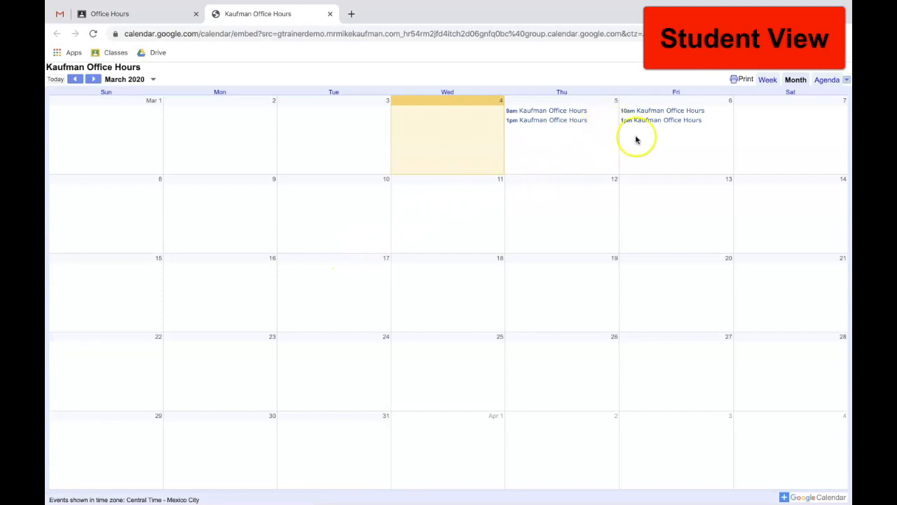
pyautogui.moveTo(591, 133)
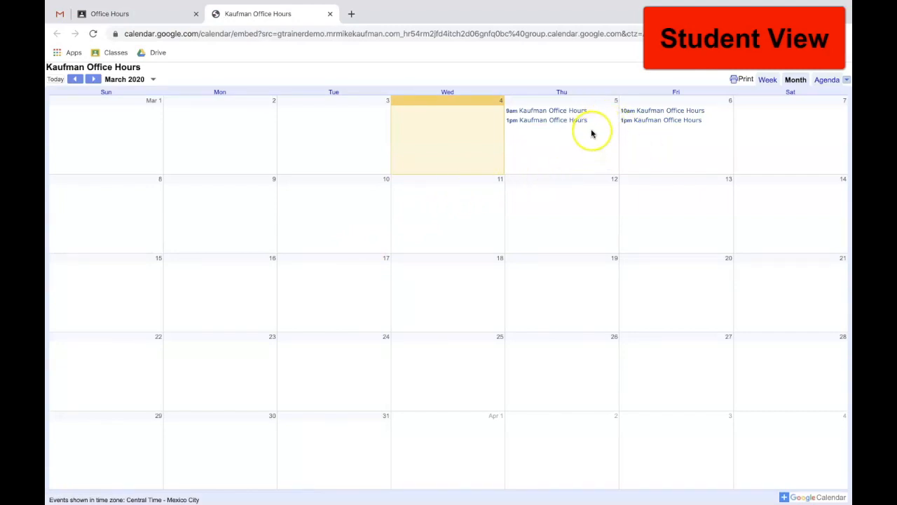
pyautogui.click(547, 109)
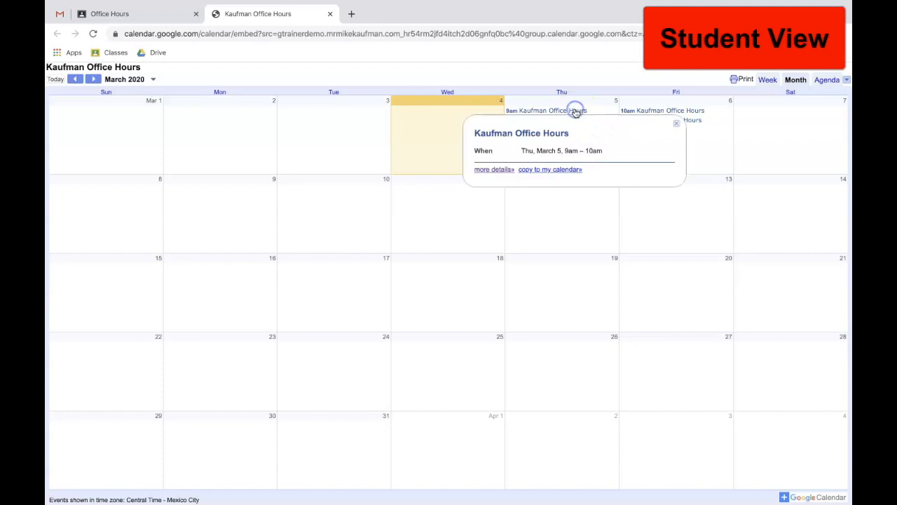
pyautogui.click(493, 168)
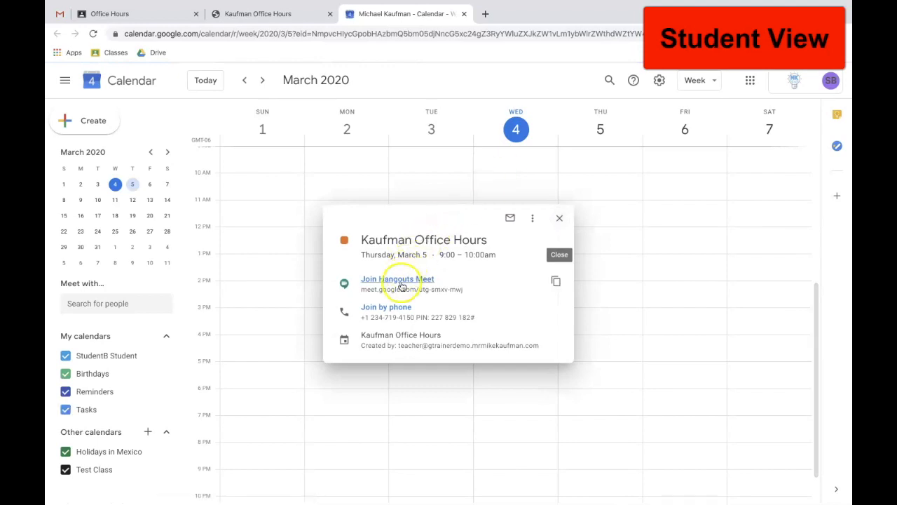
pyautogui.click(398, 279)
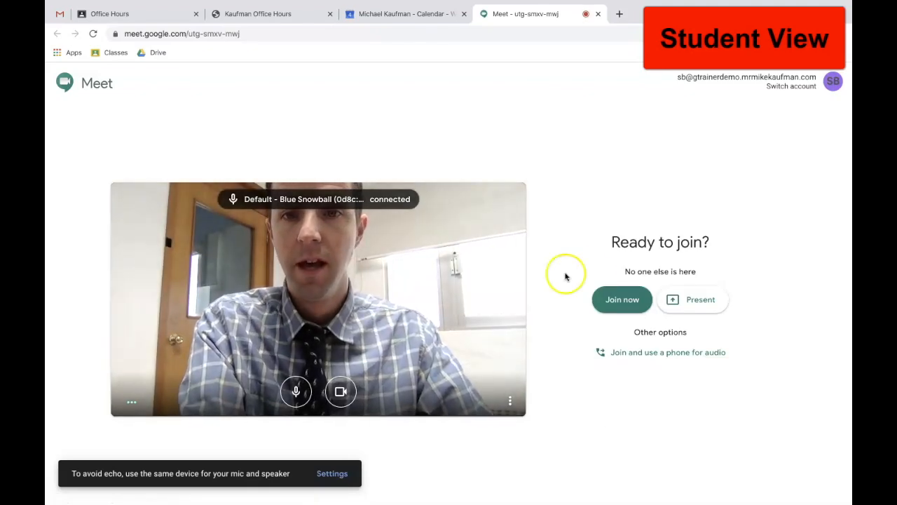
# Step: Join the office hours meeting as the student with the camera turned off
pyautogui.click(622, 300)
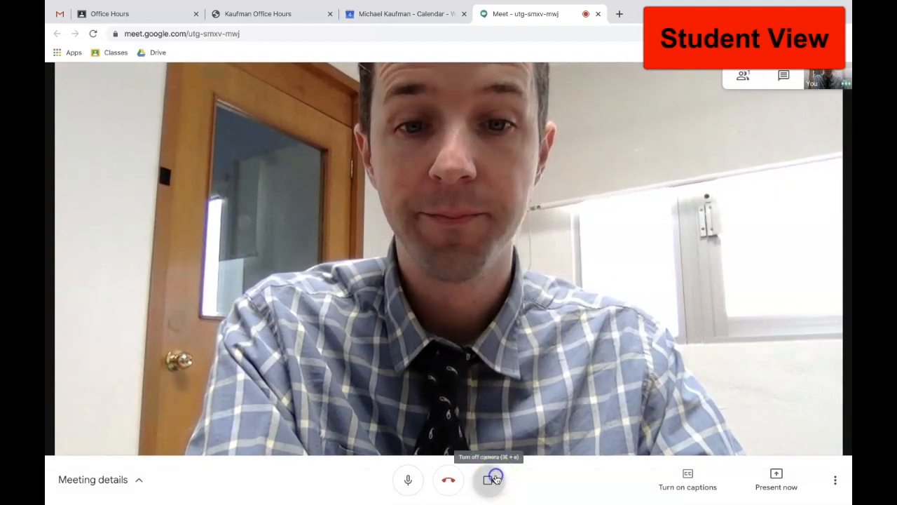
pyautogui.click(488, 479)
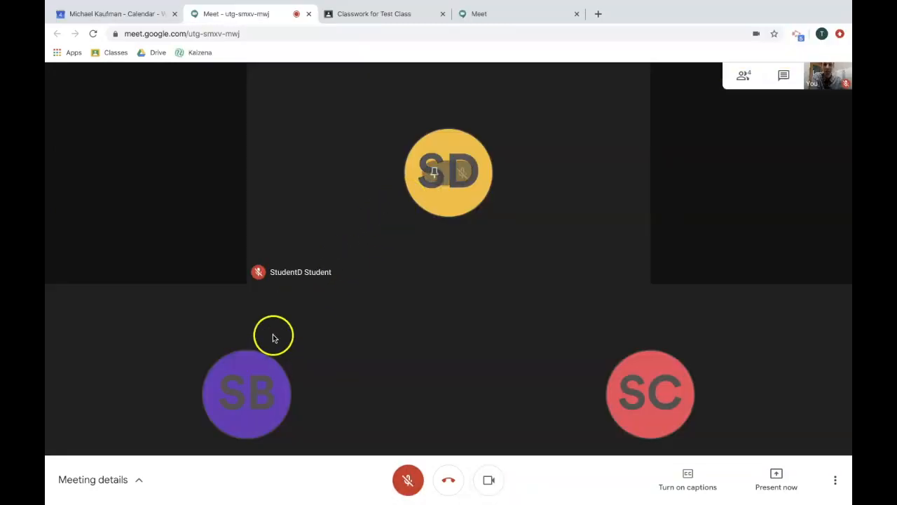
pyautogui.moveTo(423, 221)
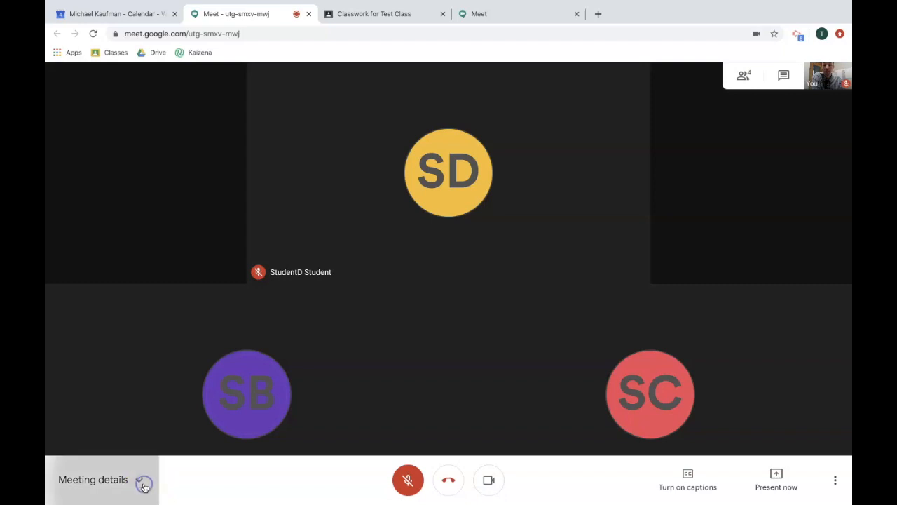
pyautogui.click(93, 479)
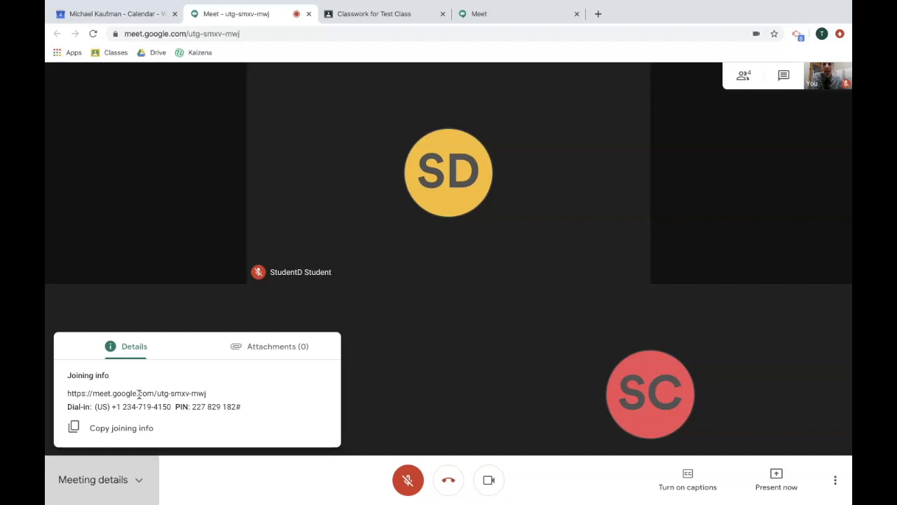
pyautogui.moveTo(279, 321)
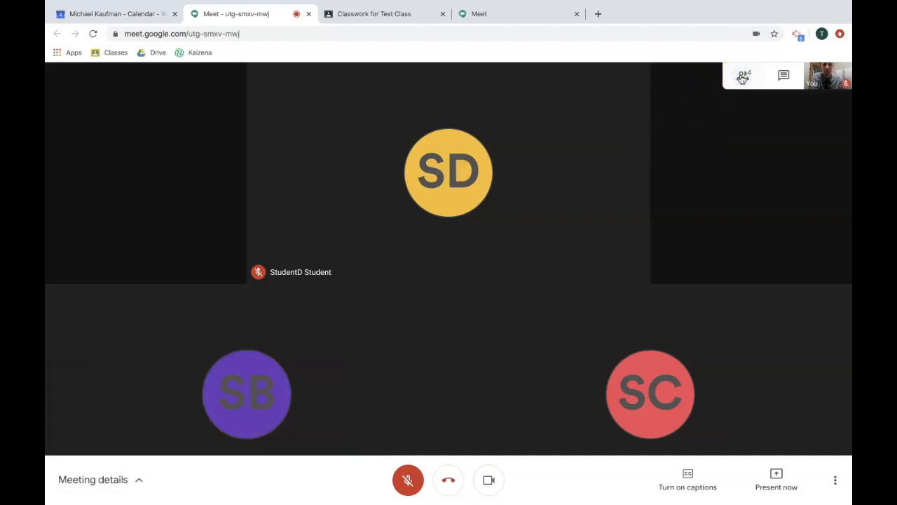
pyautogui.click(743, 76)
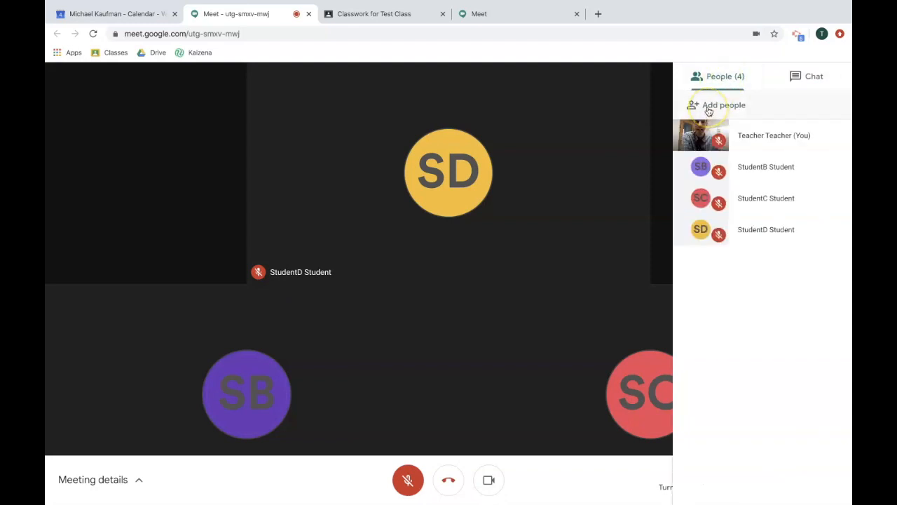
# Step: Send a Meet invitation email to the student's address from the People panel
pyautogui.click(724, 104)
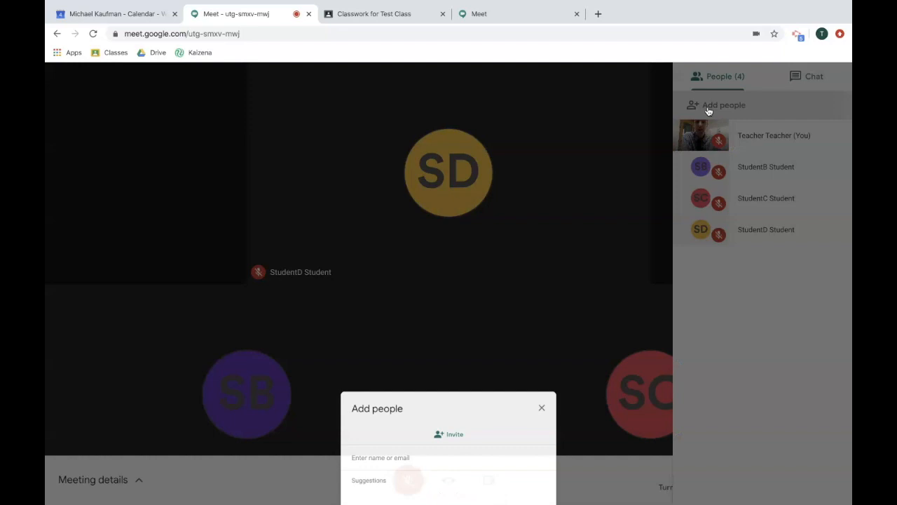
pyautogui.click(723, 103)
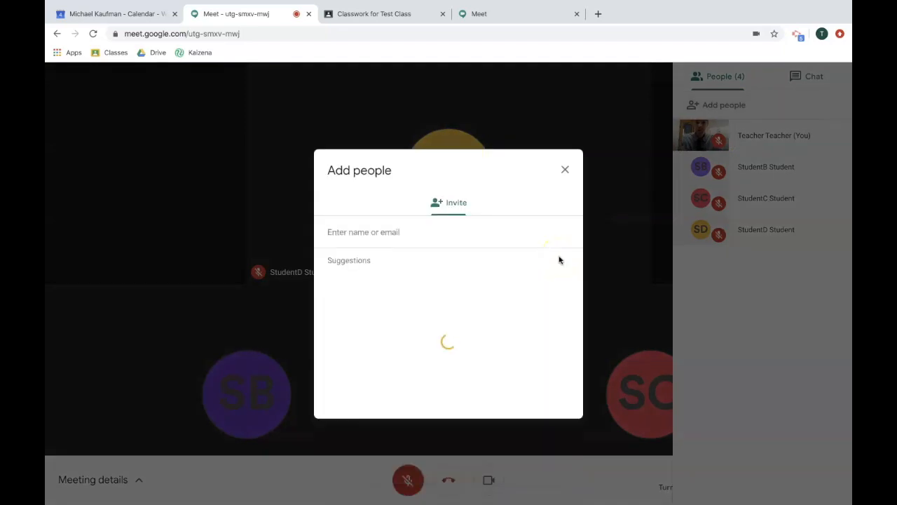
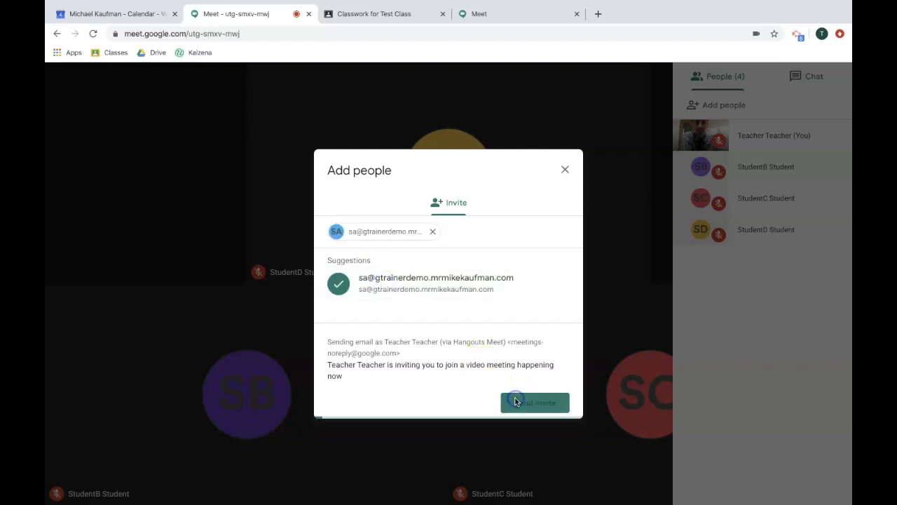
pyautogui.click(535, 401)
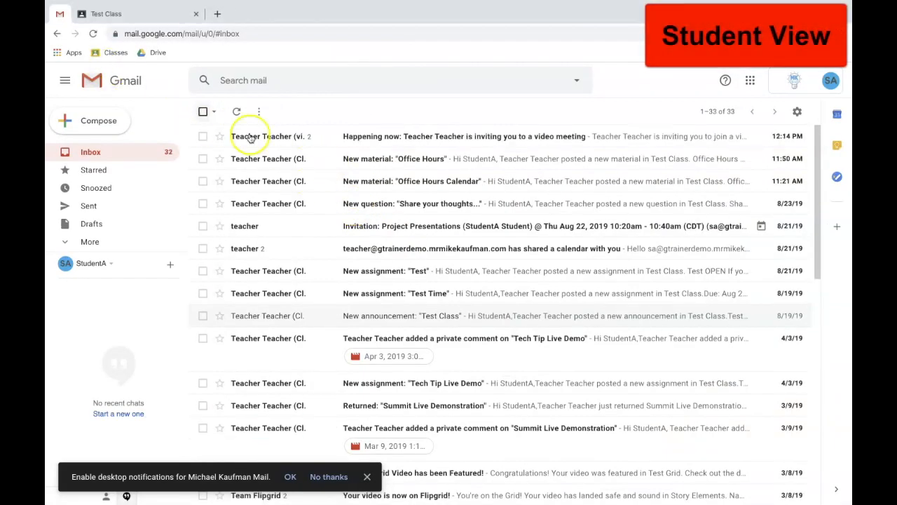
# Step: Join the meeting from the 'Happening now' invitation in the student's Gmail
pyautogui.click(464, 136)
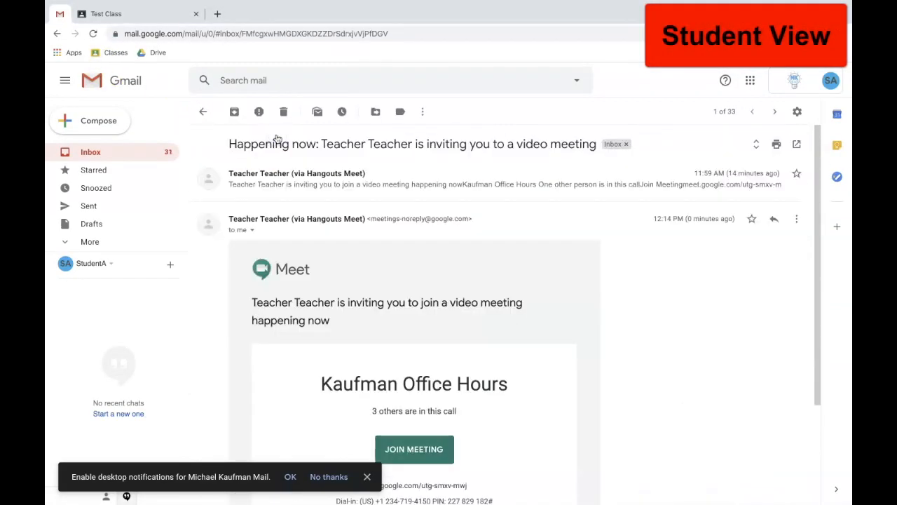
pyautogui.click(414, 449)
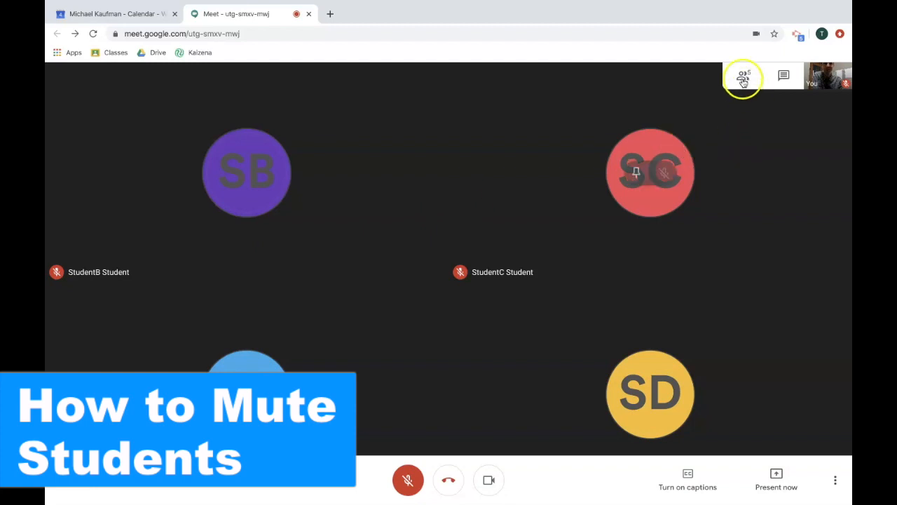
# Step: Show the People panel listing the muted students in the call
pyautogui.click(741, 75)
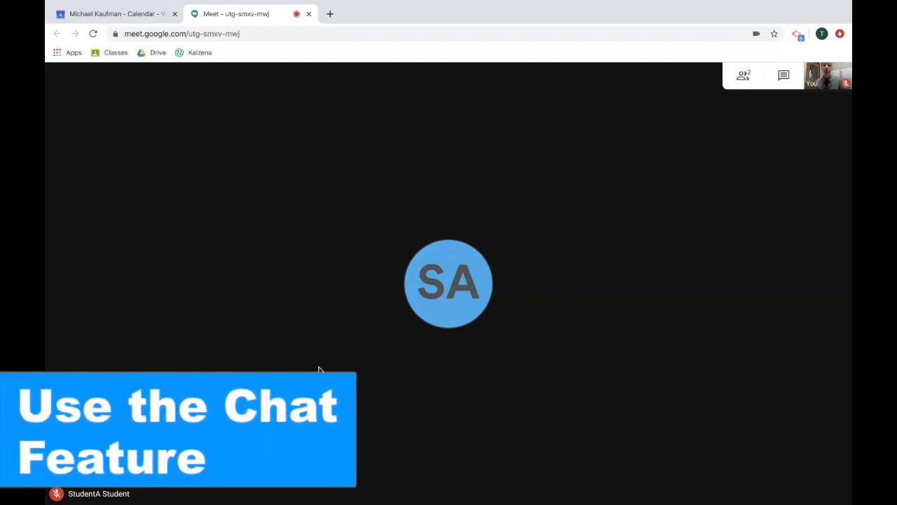
pyautogui.moveTo(568, 241)
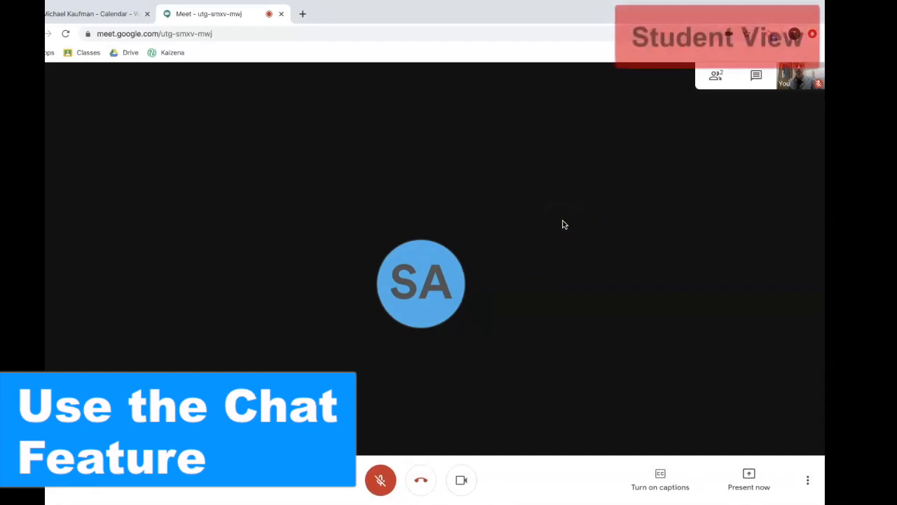
# Step: As StudentA, send the chat message 'I was wondering abo...' to the call
pyautogui.click(755, 76)
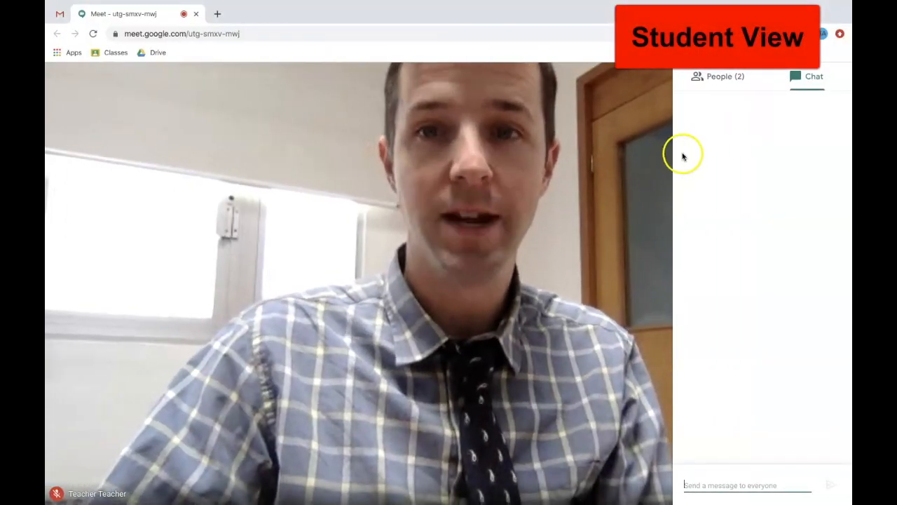
pyautogui.moveTo(680, 395)
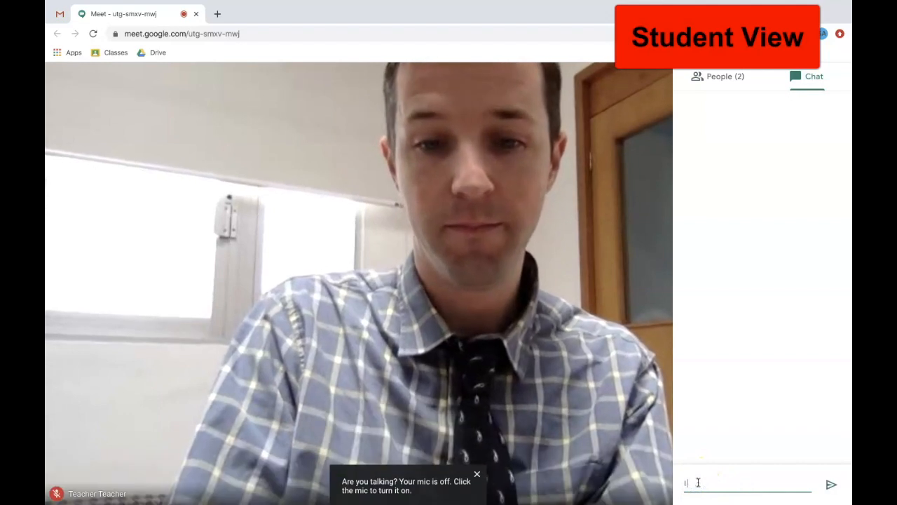
pyautogui.write('I was wondering abo')
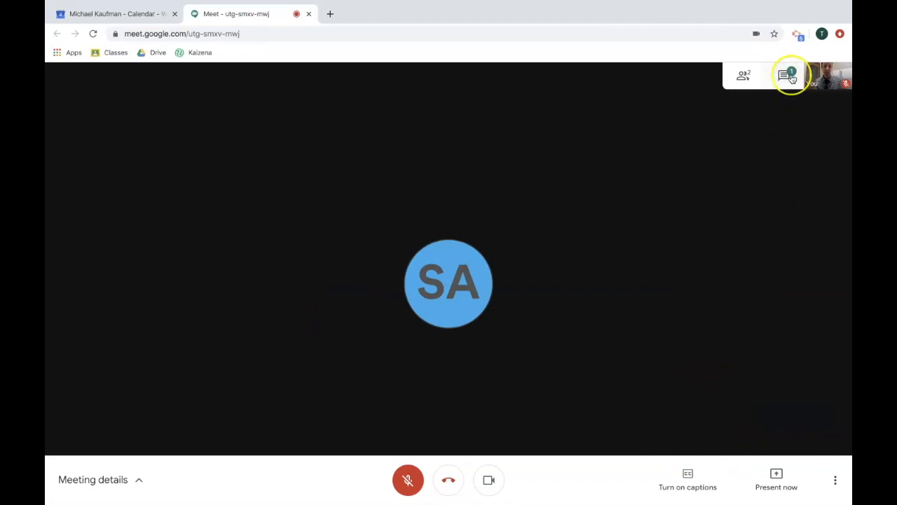
# Step: As the teacher, read StudentA's new message and return to the People panel
pyautogui.click(785, 76)
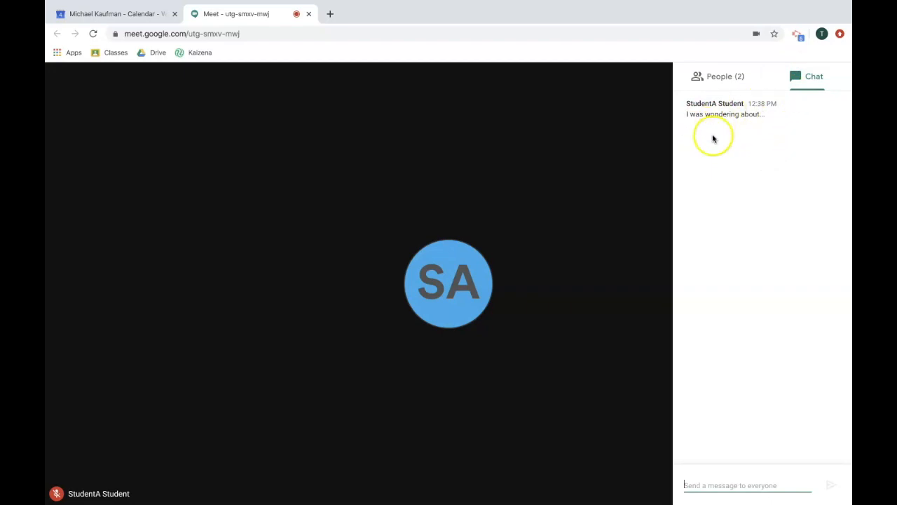
pyautogui.click(718, 76)
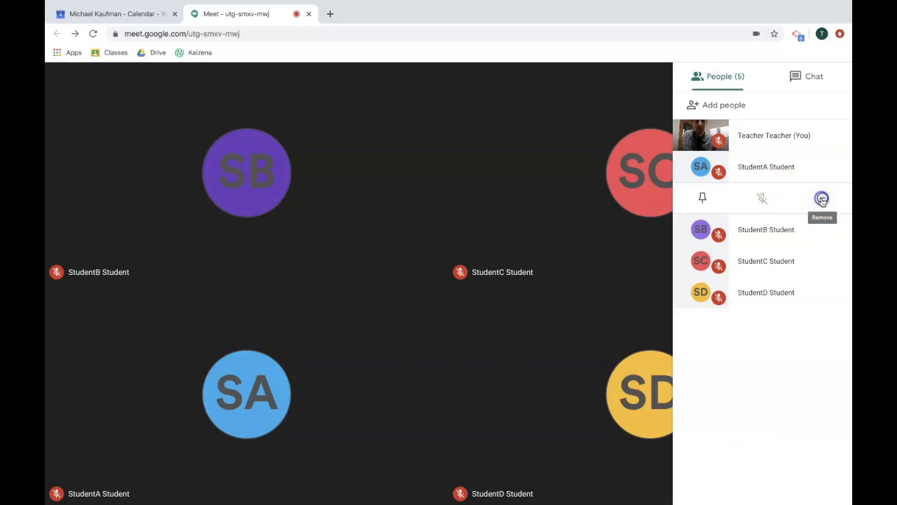
# Step: Remove StudentA Student from the call and confirm the removal
pyautogui.click(821, 199)
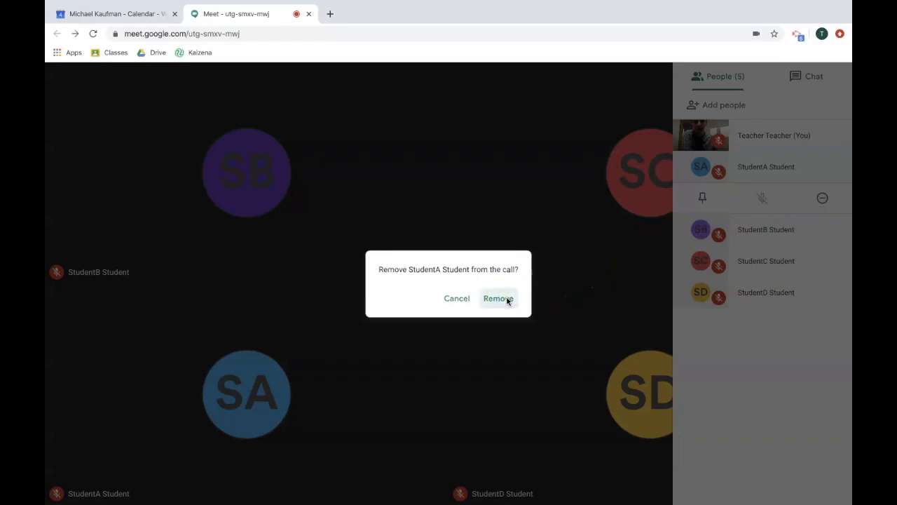
pyautogui.click(499, 297)
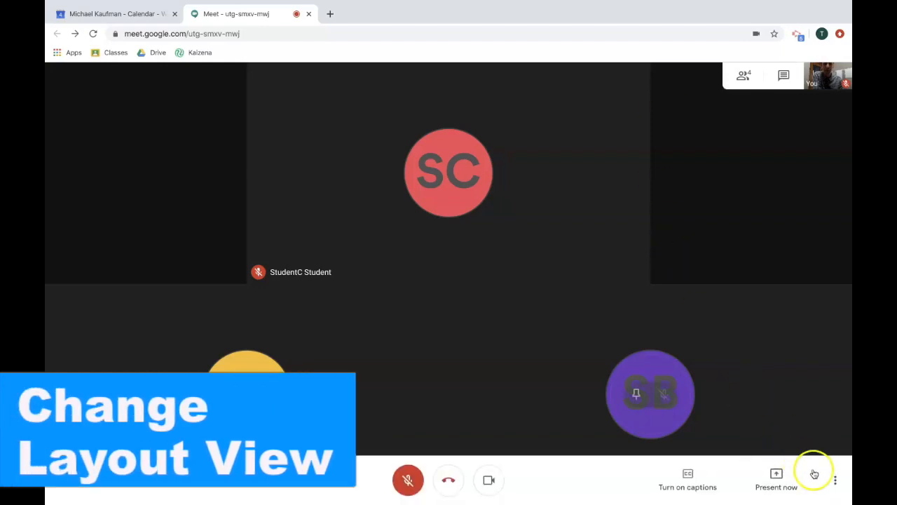
# Step: Switch the call to the Sidebar layout and pin a student's video as the main view
pyautogui.click(836, 480)
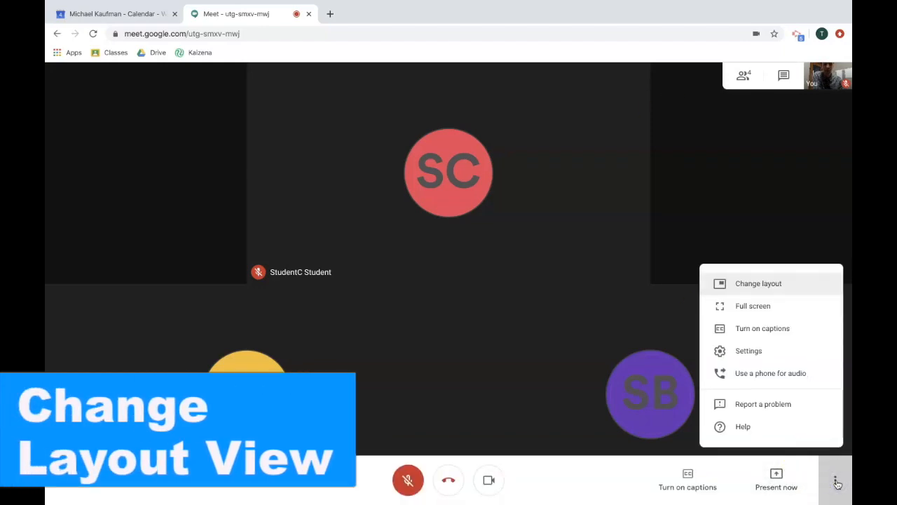
pyautogui.click(757, 283)
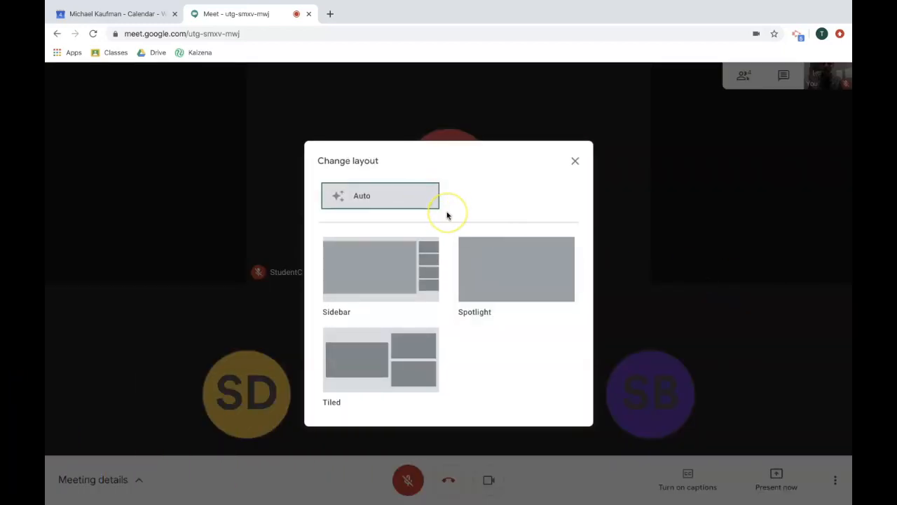
pyautogui.moveTo(403, 295)
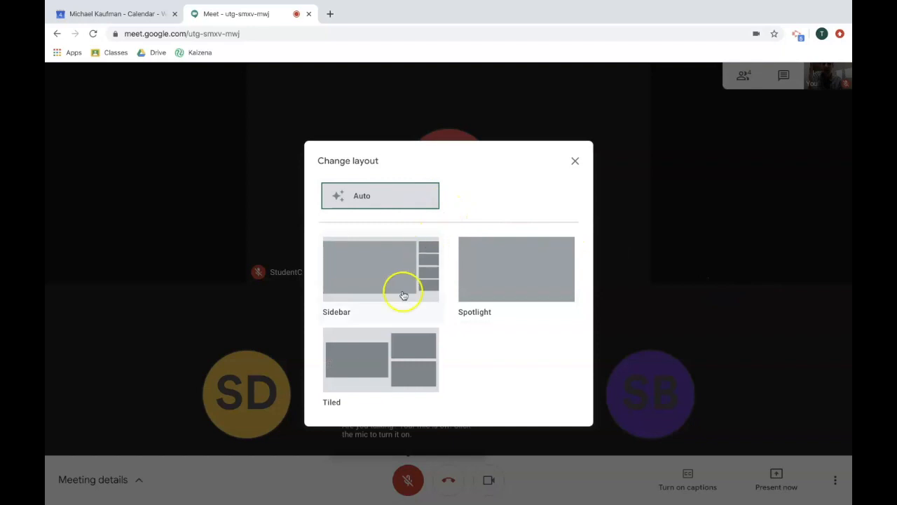
pyautogui.click(381, 269)
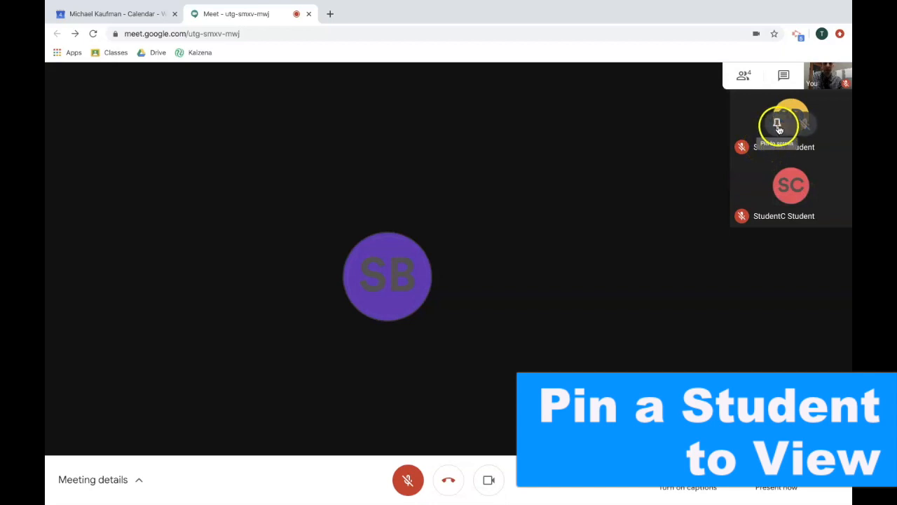
pyautogui.click(776, 123)
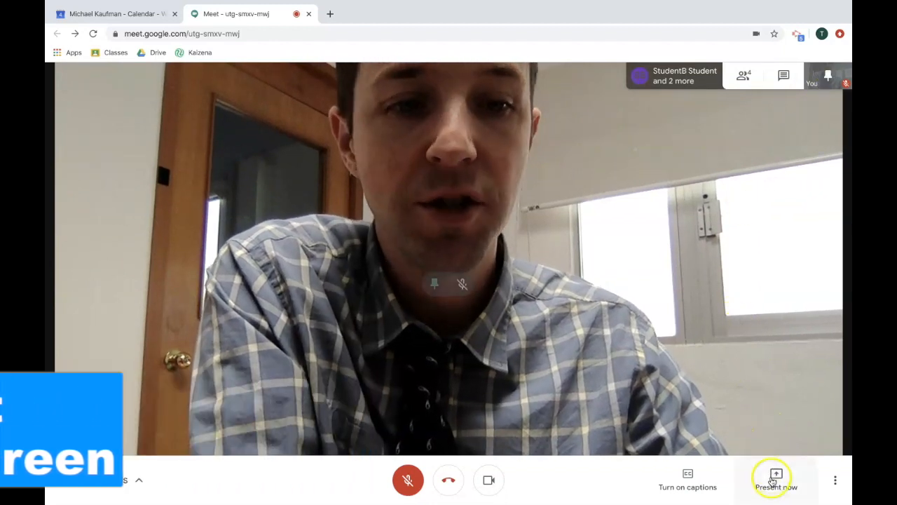
# Step: Present the entire screen to the call via Present now > Your entire screen > Share
pyautogui.click(776, 479)
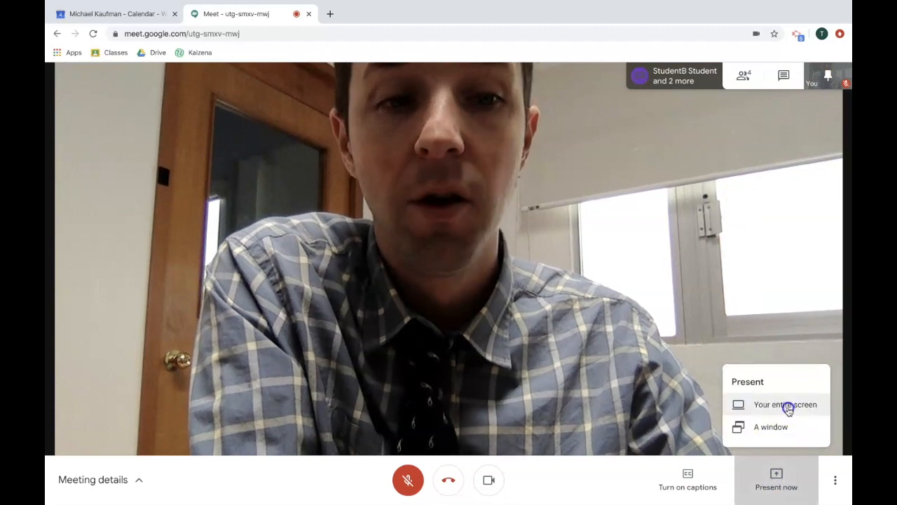
pyautogui.click(785, 403)
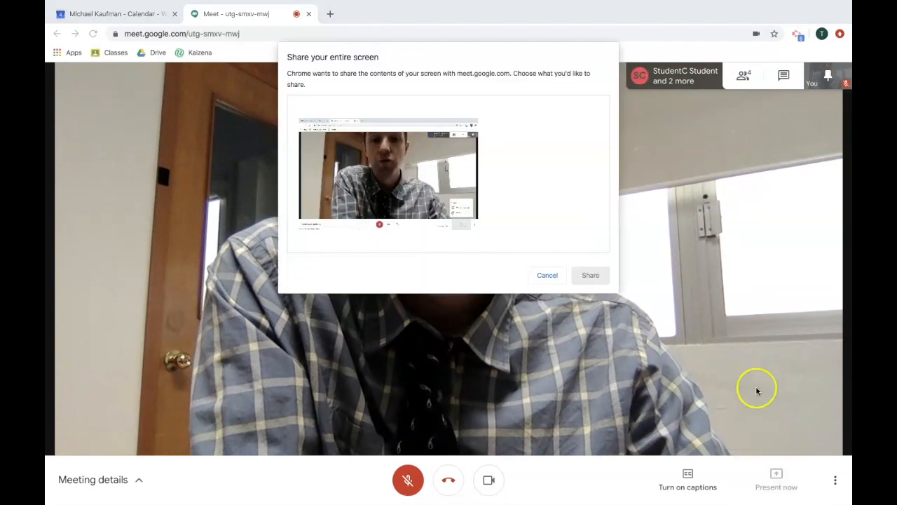
pyautogui.click(386, 174)
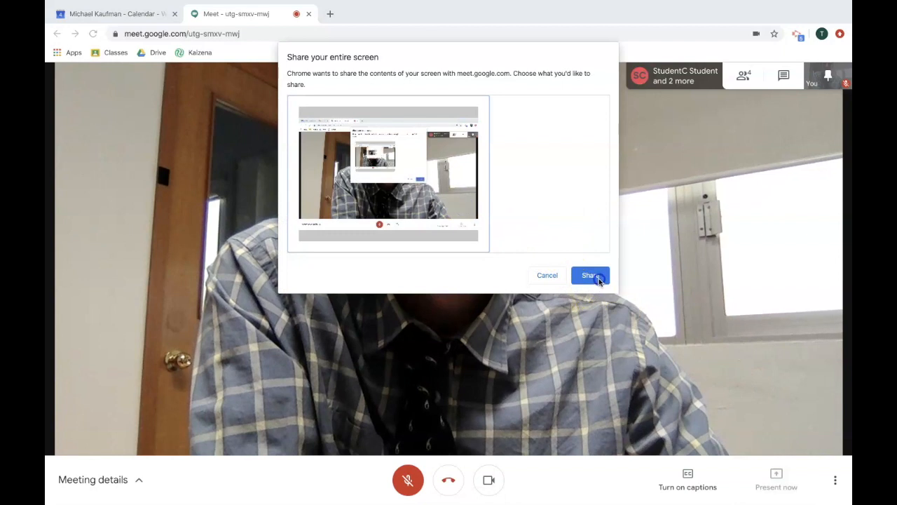
pyautogui.click(590, 275)
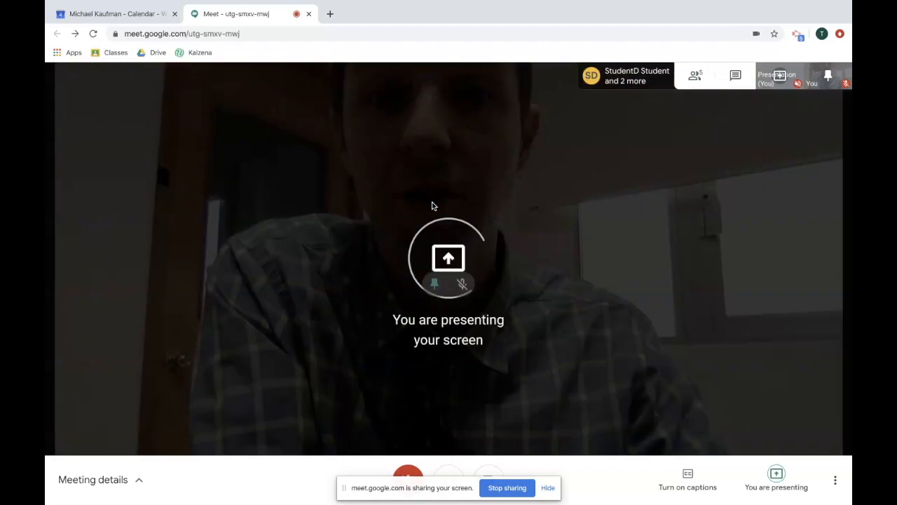
# Step: Show the Europe in the Dark Ages slides on the shared screen, then stop sharing
pyautogui.click(112, 14)
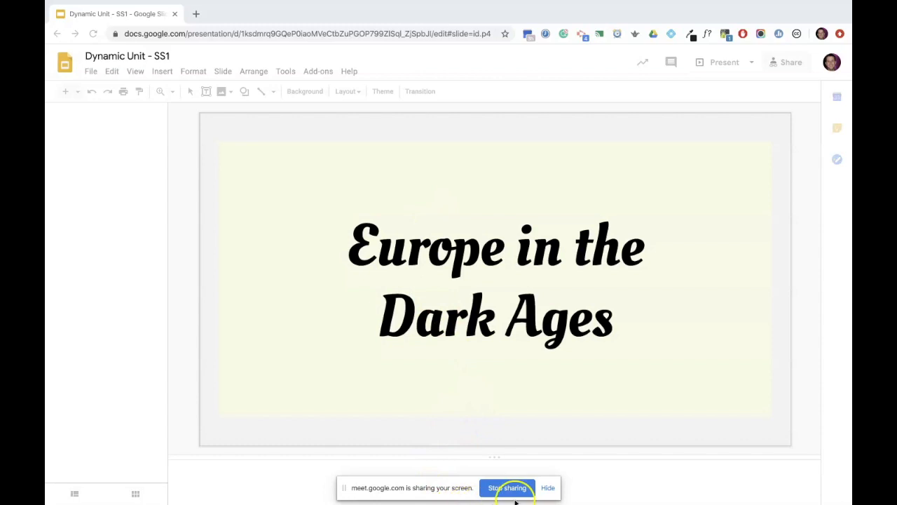
pyautogui.moveTo(451, 470)
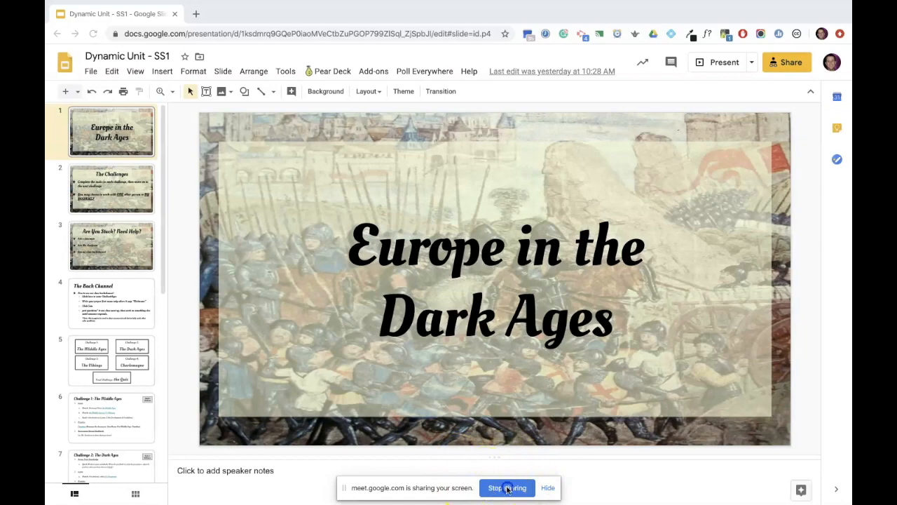
pyautogui.click(238, 14)
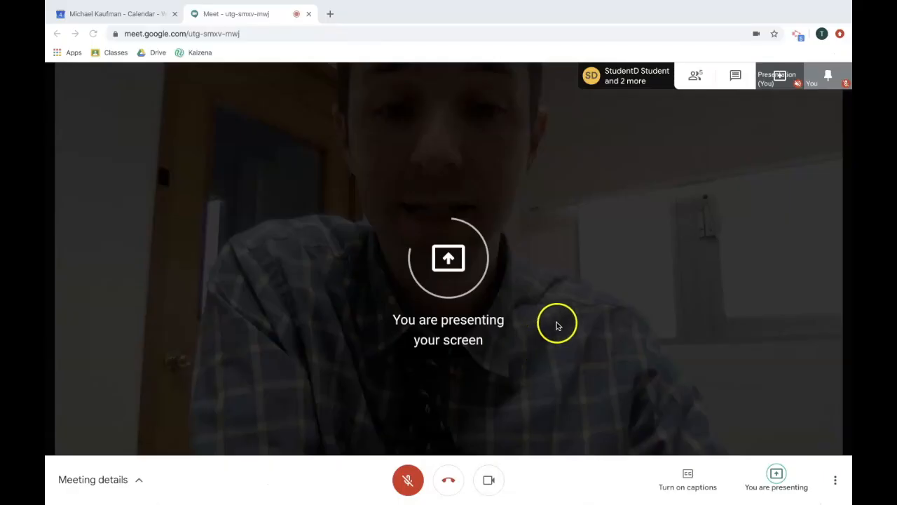